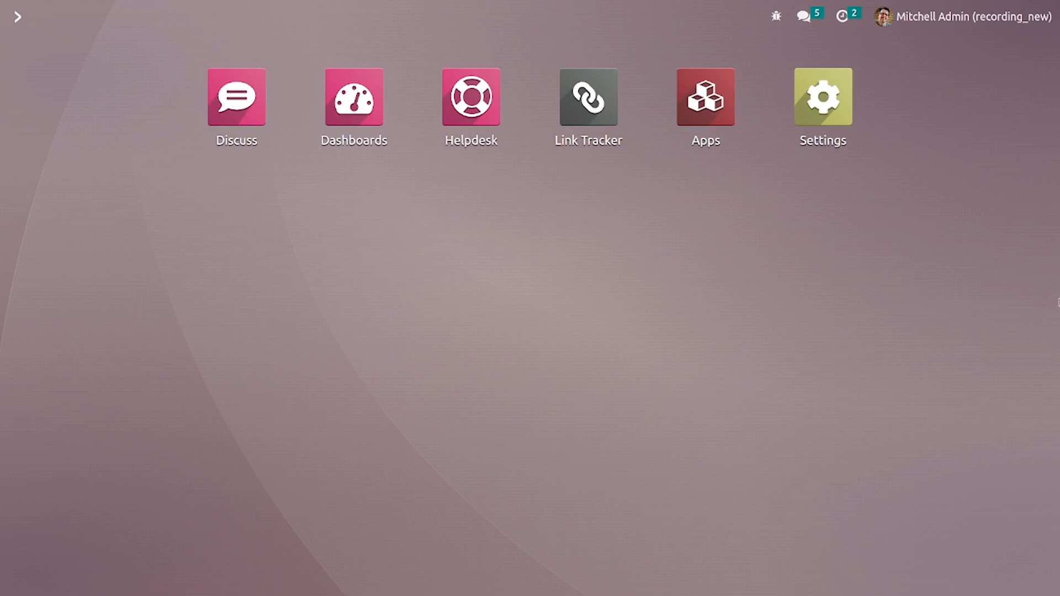
# Step: Go from the Odoo home screen to the Helpdesk Teams list via Configuration
pyautogui.click(470, 97)
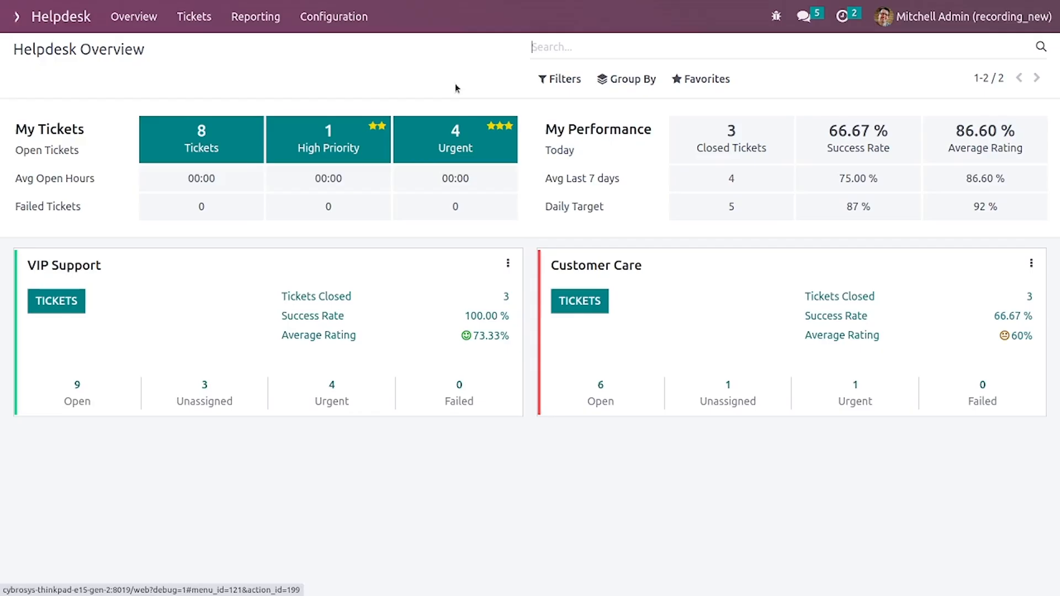
pyautogui.click(333, 16)
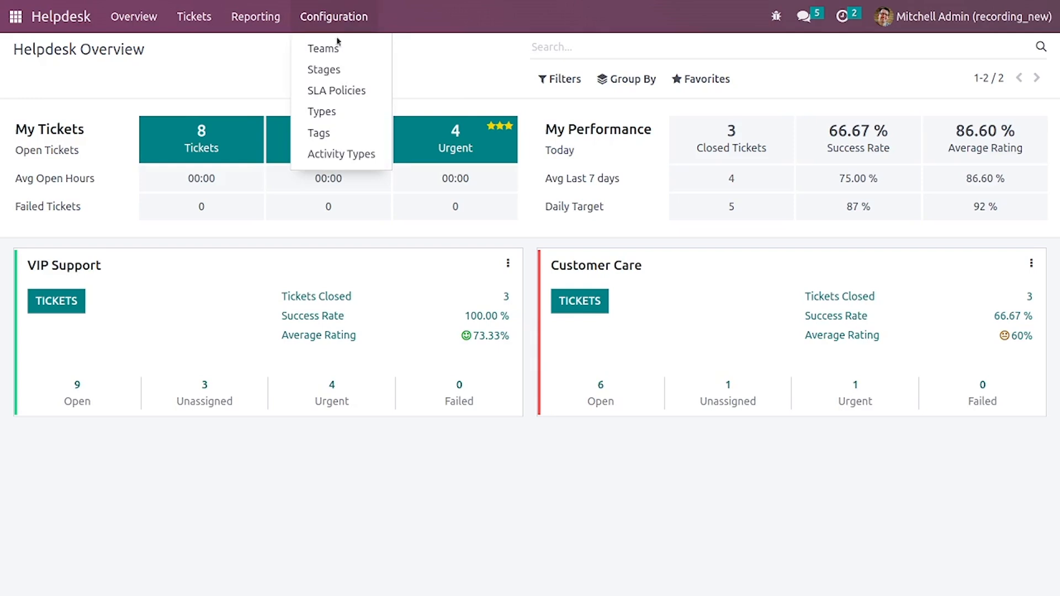
pyautogui.click(324, 48)
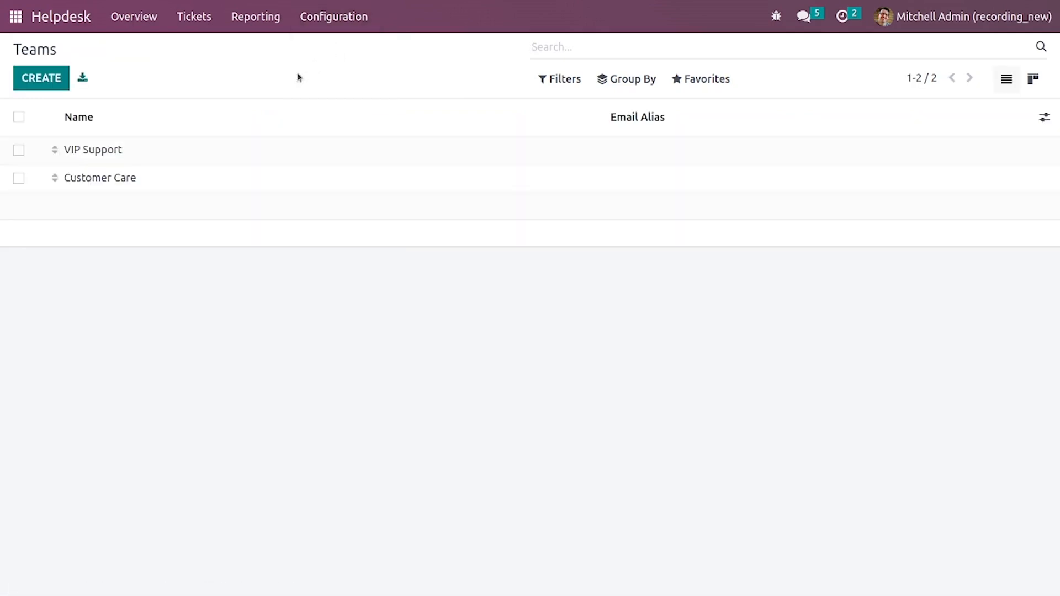
pyautogui.moveTo(202, 146)
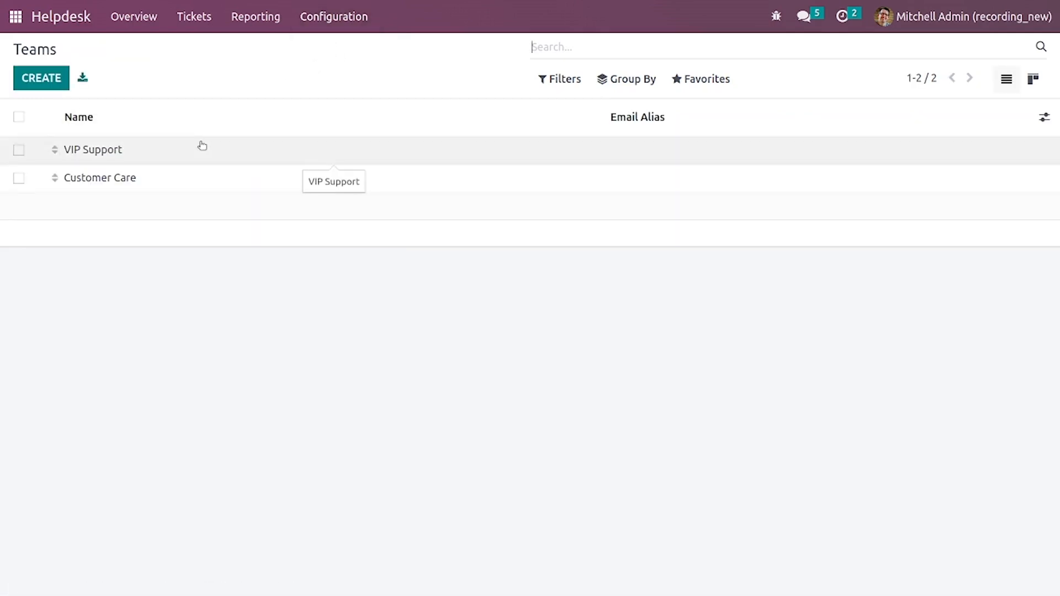
# Step: Review the VIP Support team's Performance section to confirm SLA policies are enabled
pyautogui.click(93, 149)
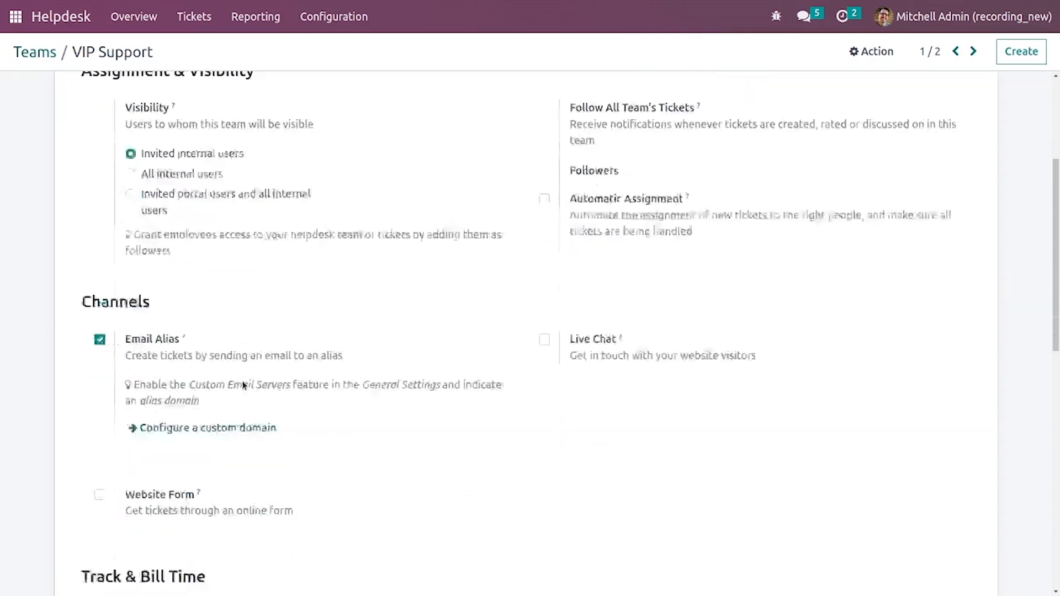
pyautogui.scroll(-3)
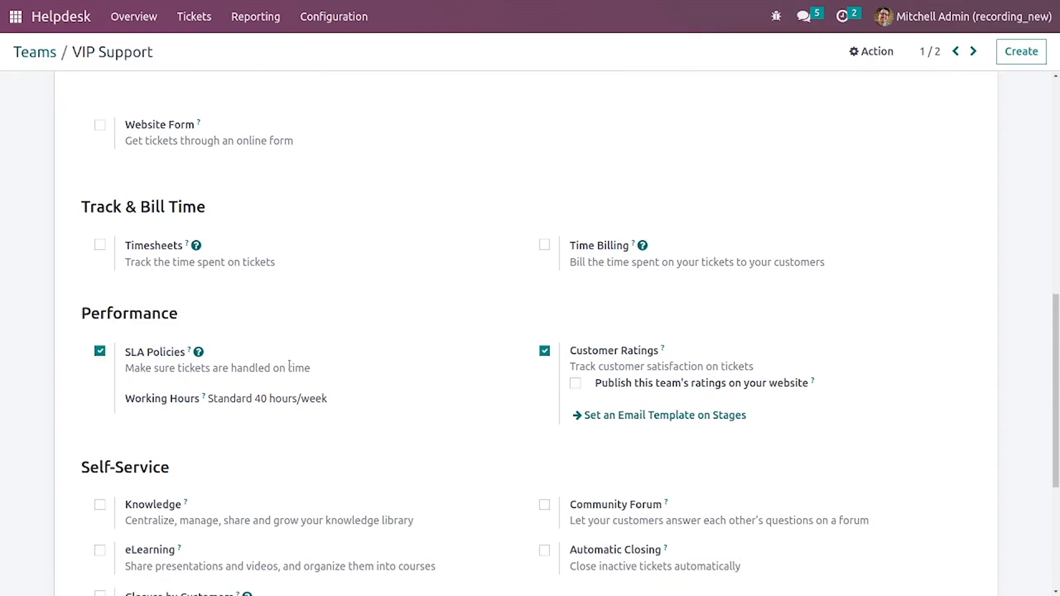
pyautogui.click(292, 399)
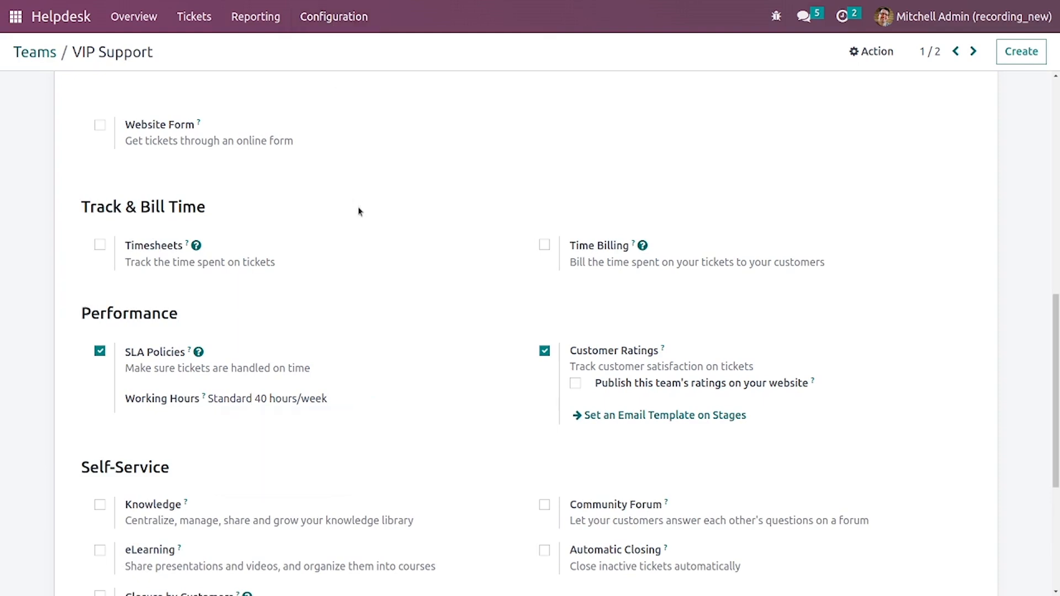
pyautogui.moveTo(34, 52)
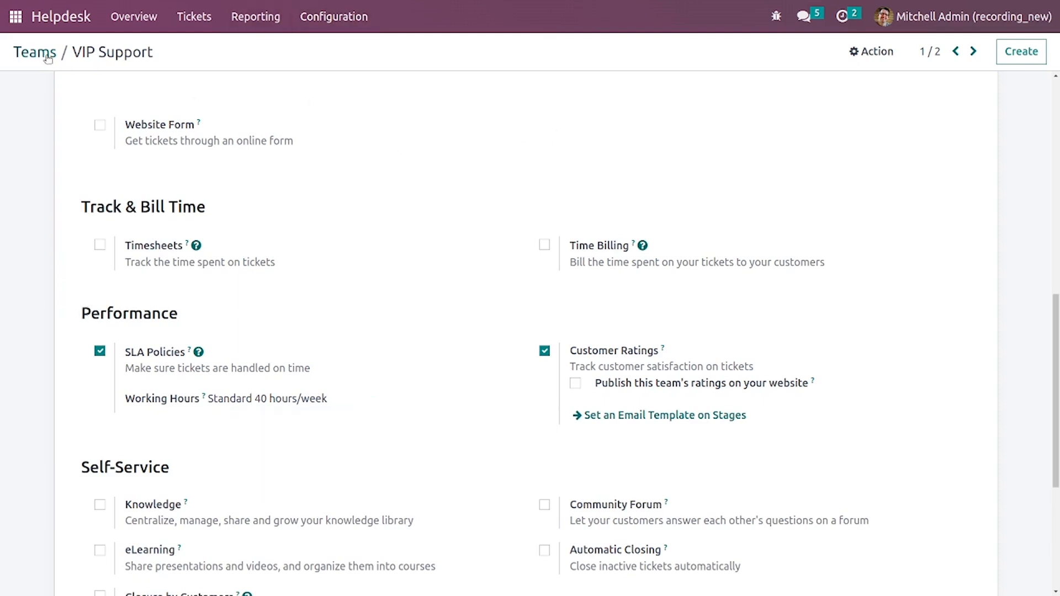
# Step: Return to Configuration > SLA Policies and start a blank new SLA policy
pyautogui.click(334, 17)
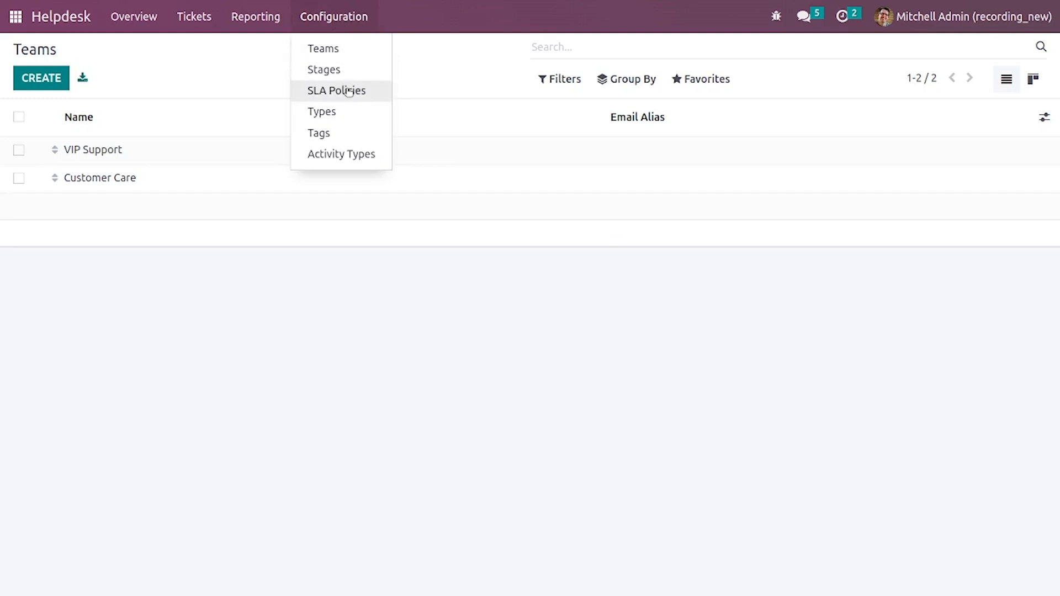
pyautogui.click(336, 91)
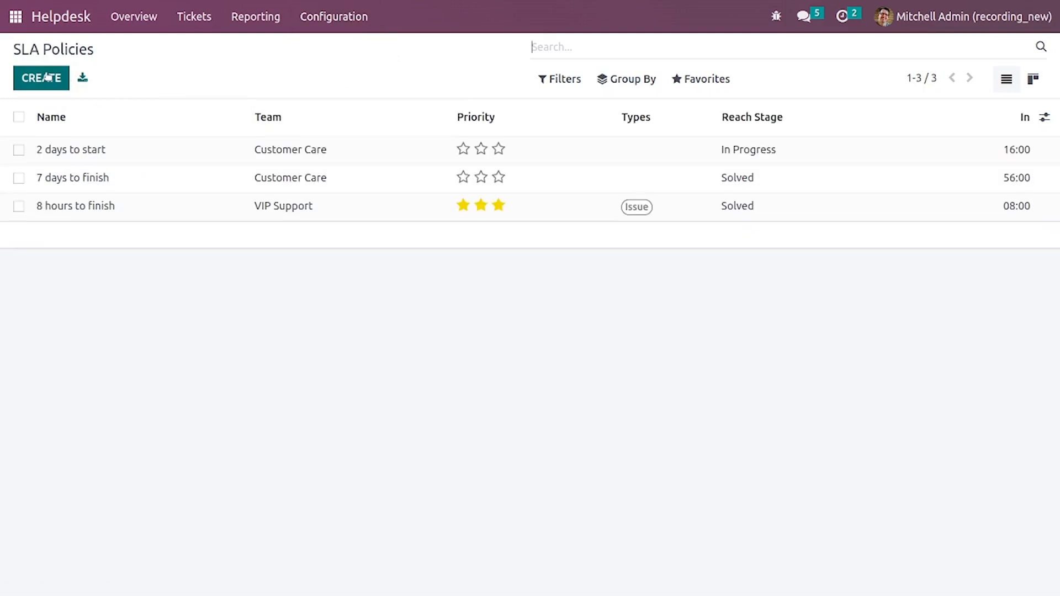
pyautogui.click(41, 77)
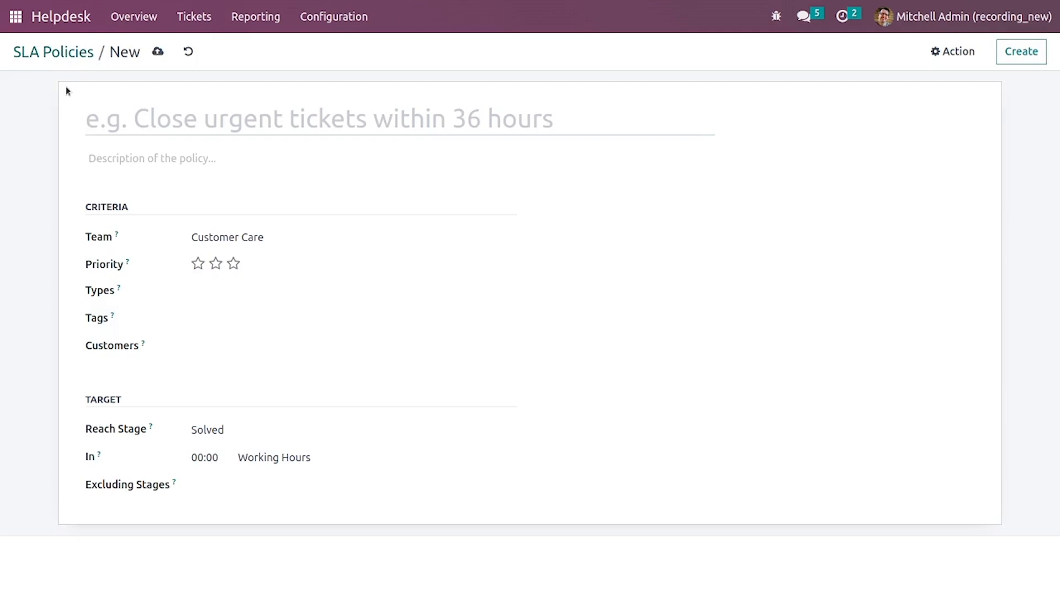
# Step: Title the policy 'Ticket to be closed within 24 hrs', correcting a typo along the way
pyautogui.click(125, 119)
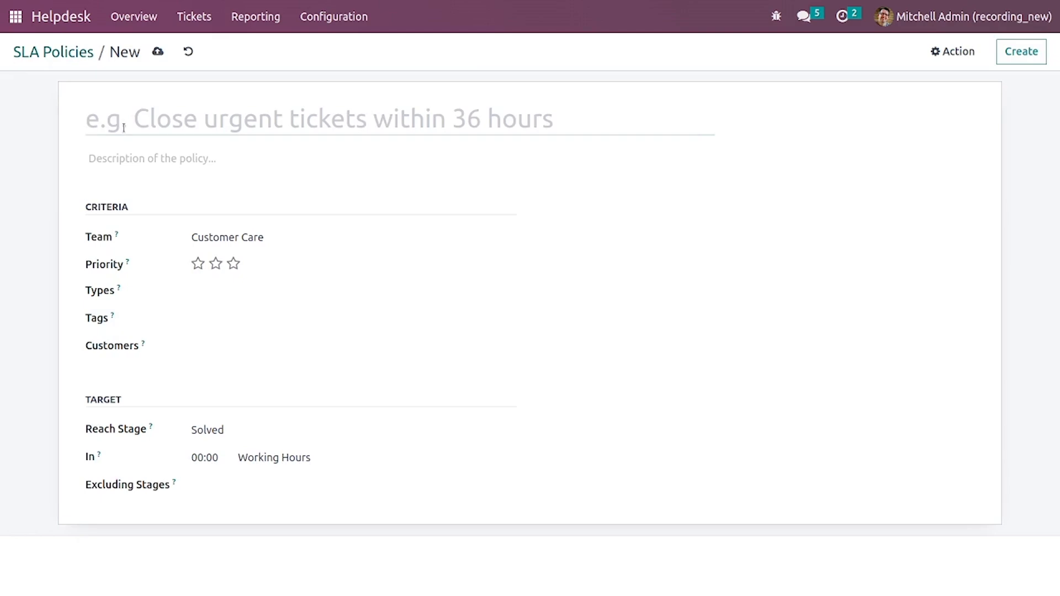
pyautogui.write('ti')
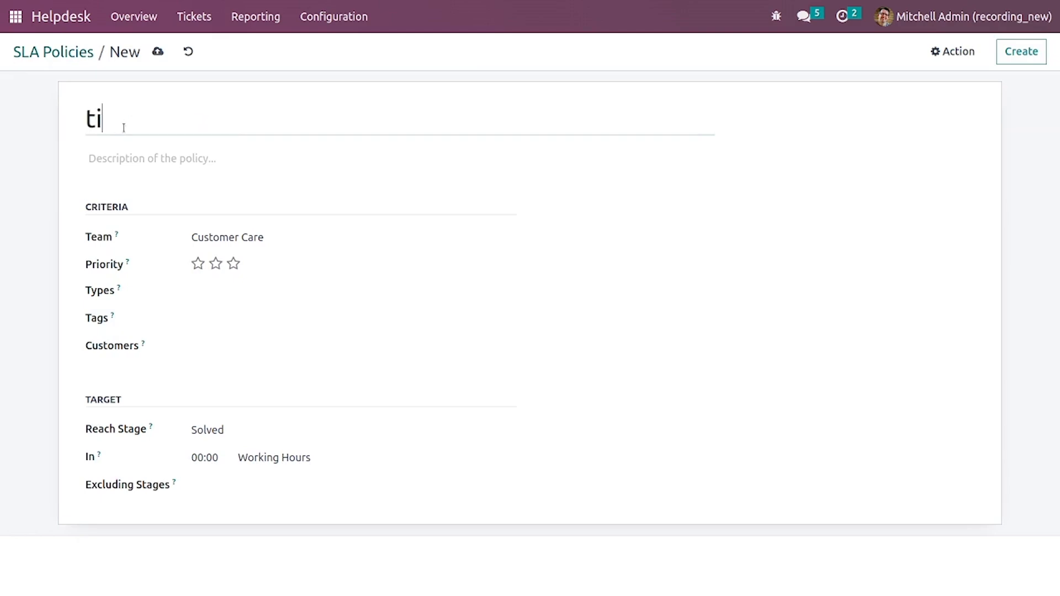
pyautogui.write('ckect')
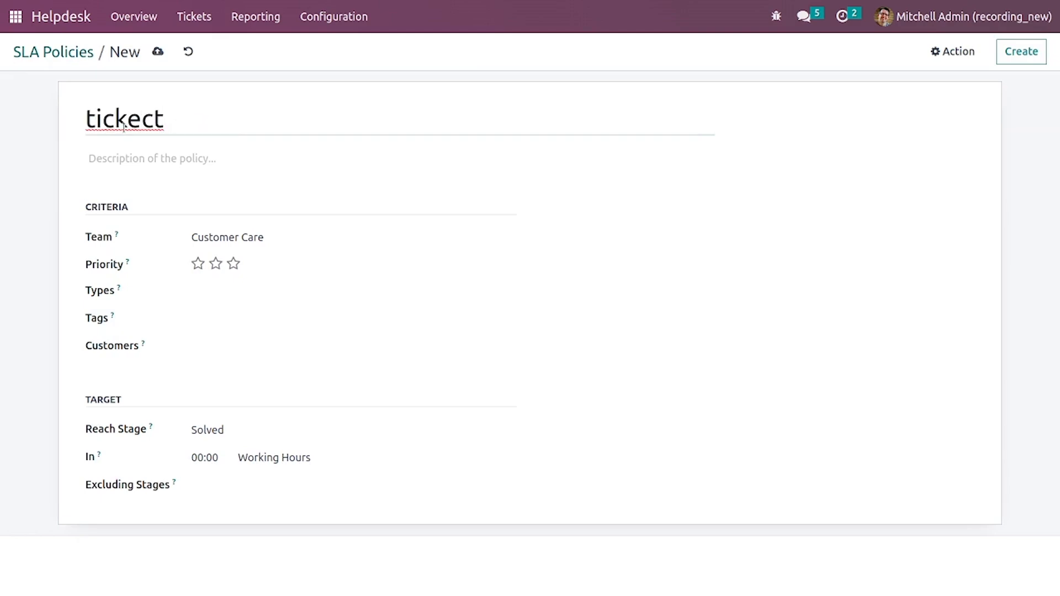
pyautogui.press('BackSpace')
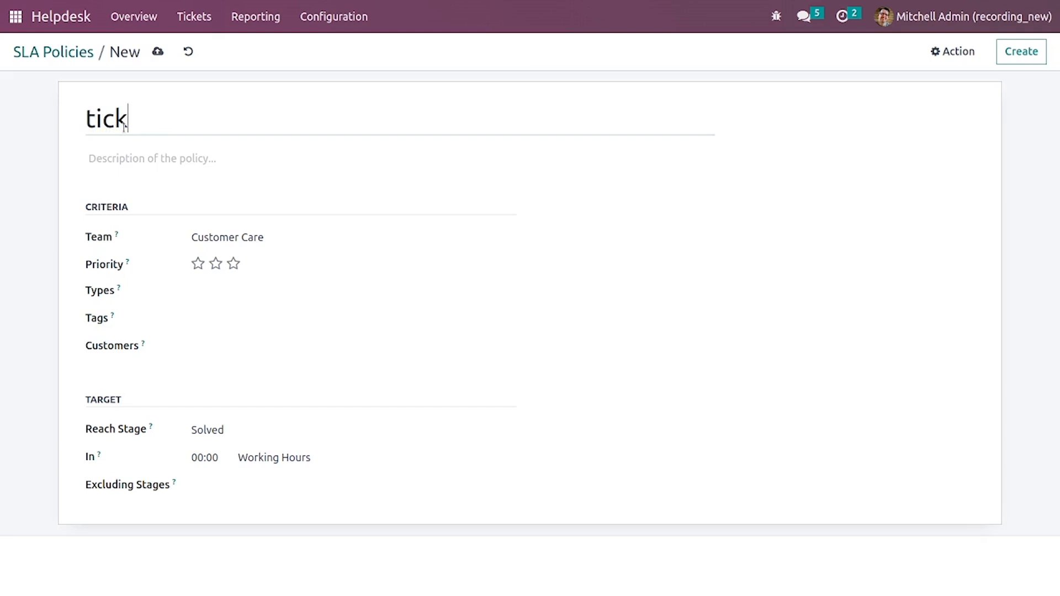
pyautogui.write('et to be')
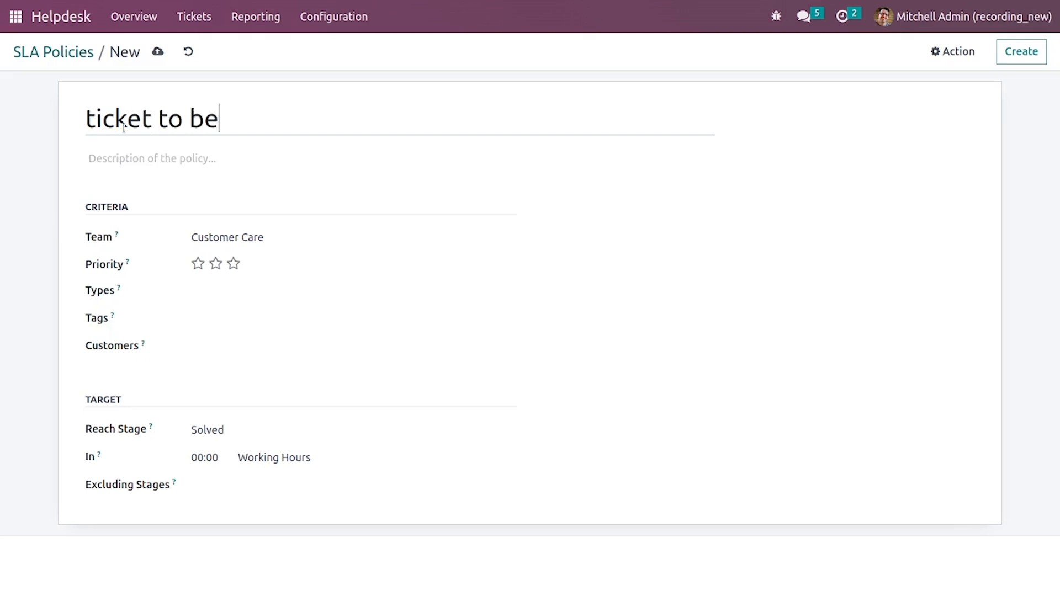
pyautogui.write('close d')
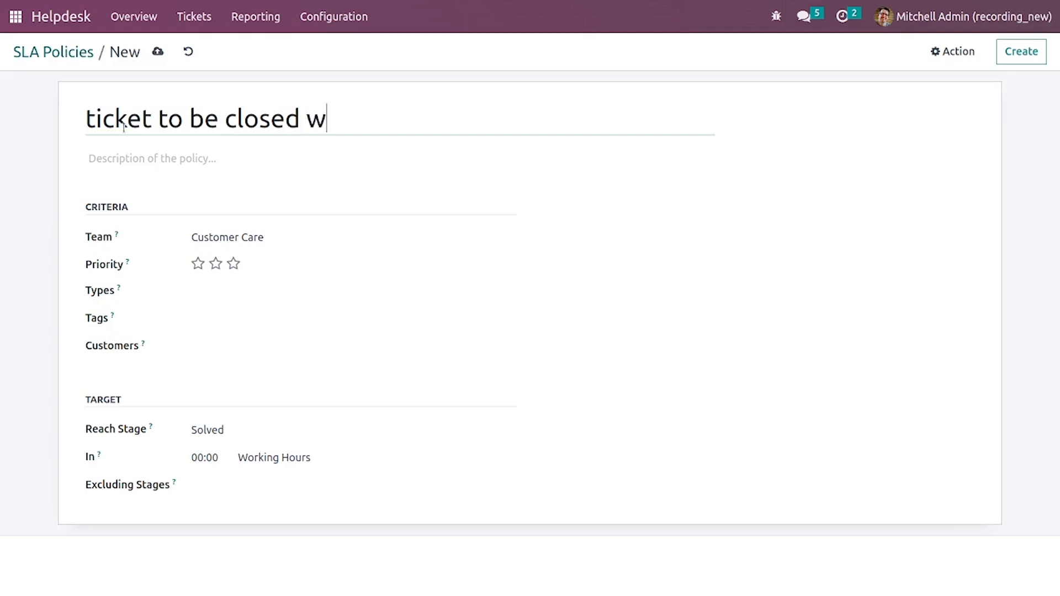
pyautogui.write('ithin 2')
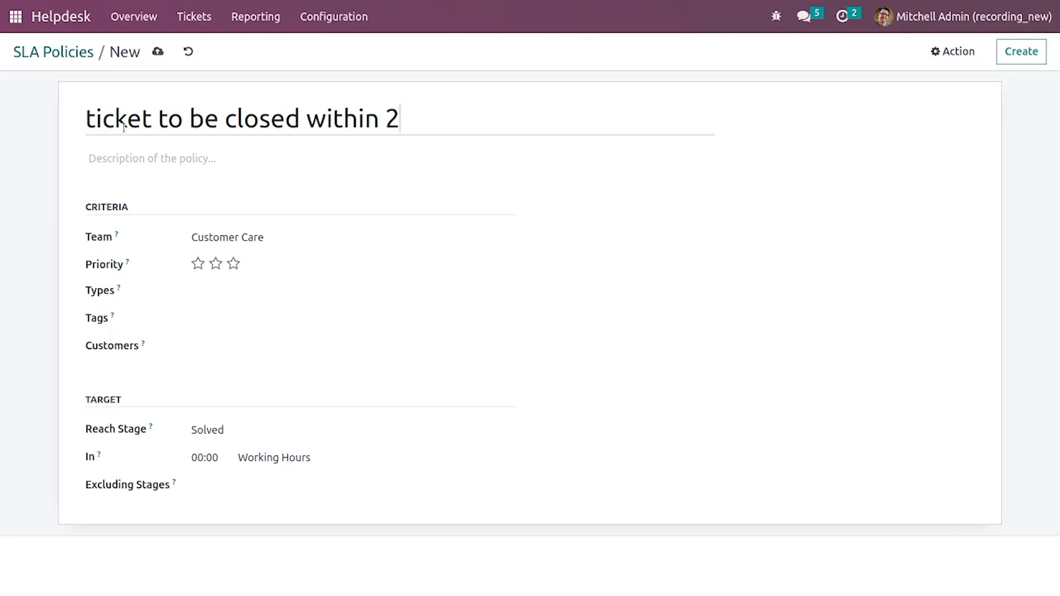
pyautogui.write('4 h')
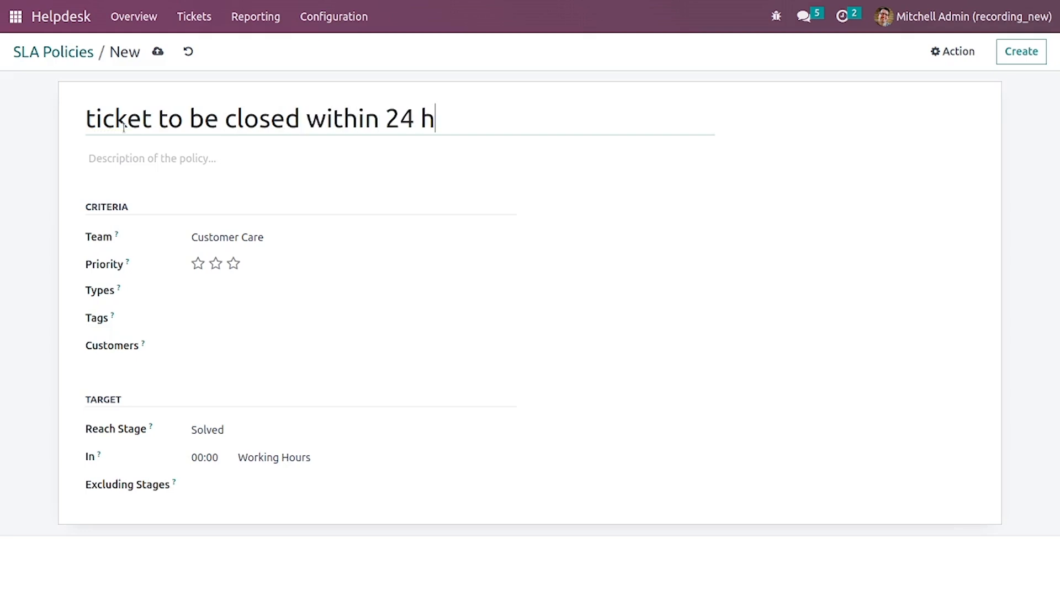
pyautogui.write('rs')
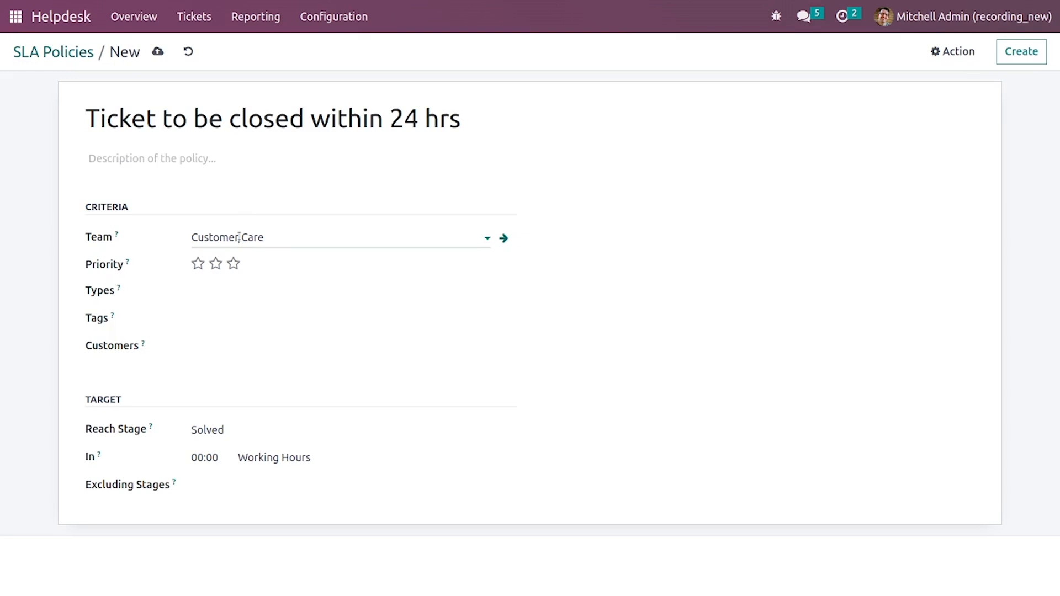
# Step: Apply the policy to VIP Support tickets with two-star priority and type Issue
pyautogui.click(216, 262)
pyautogui.write('EFEF')
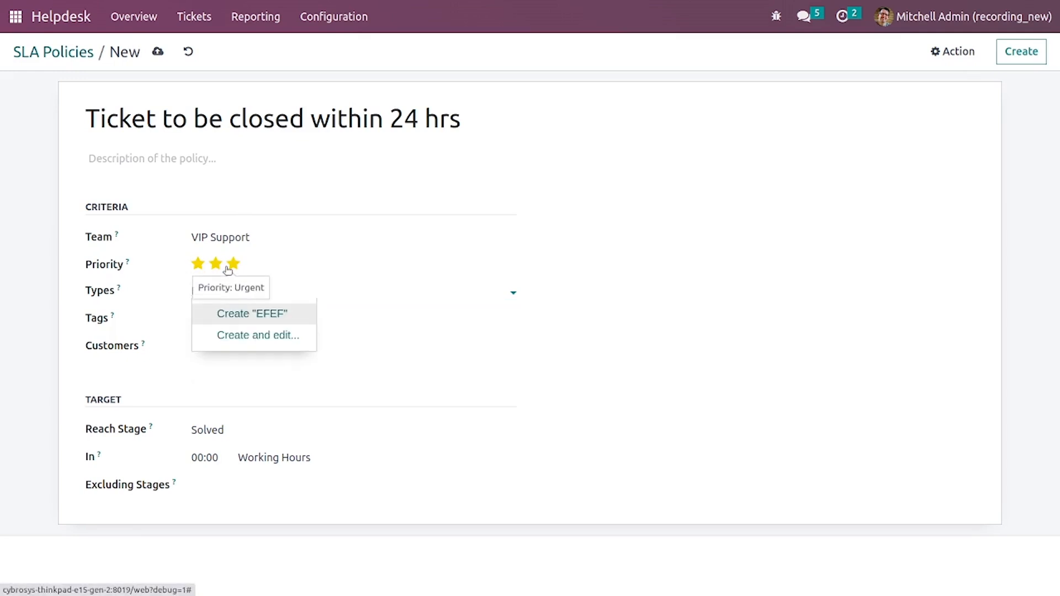
pyautogui.click(216, 263)
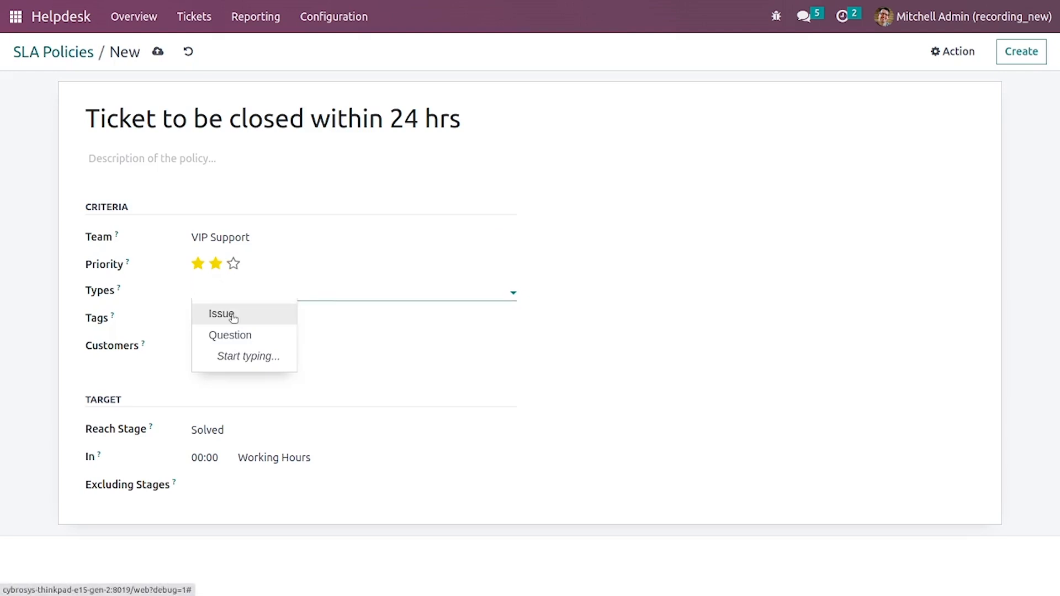
pyautogui.click(221, 314)
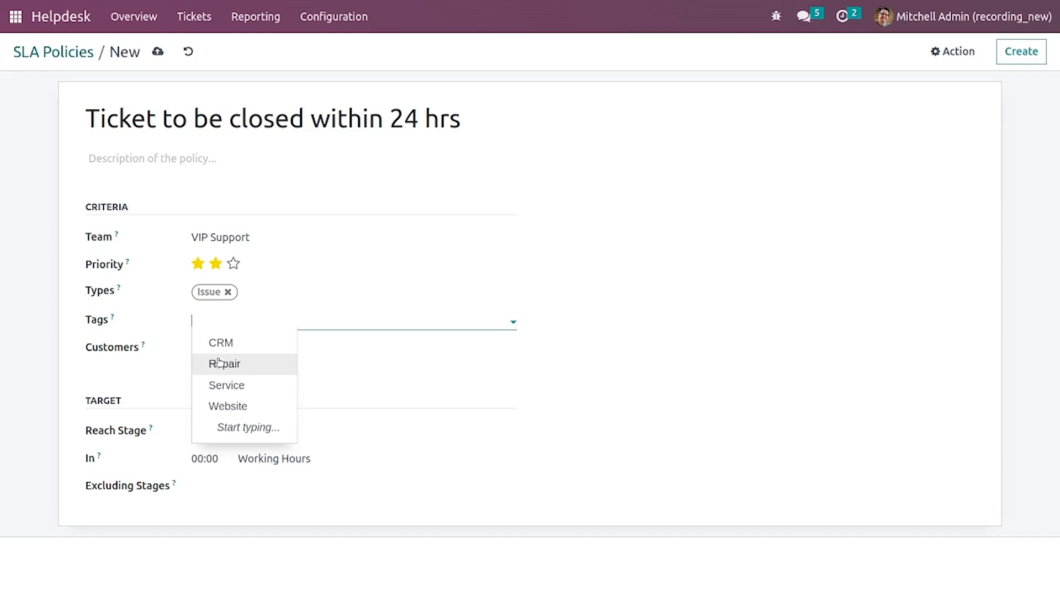
pyautogui.moveTo(226, 385)
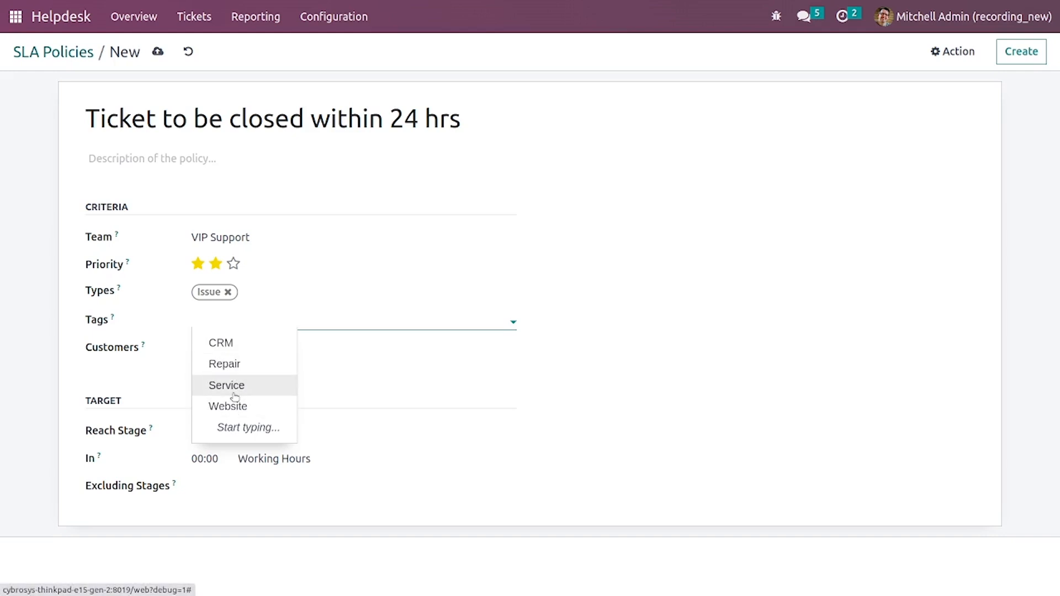
# Step: Add the Service tag and customer Deco Addict as policy criteria
pyautogui.click(226, 386)
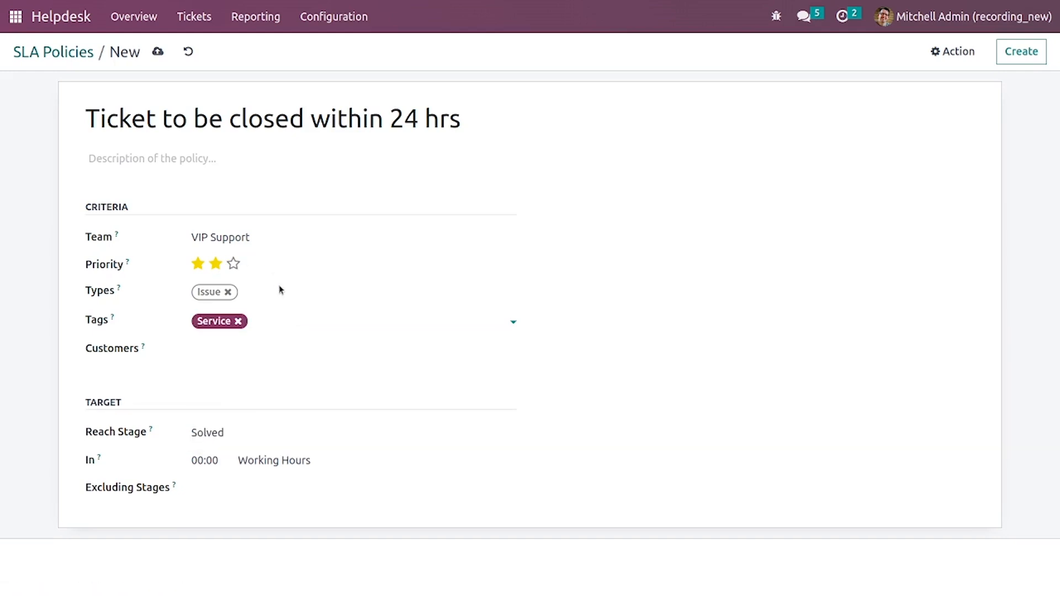
pyautogui.click(305, 351)
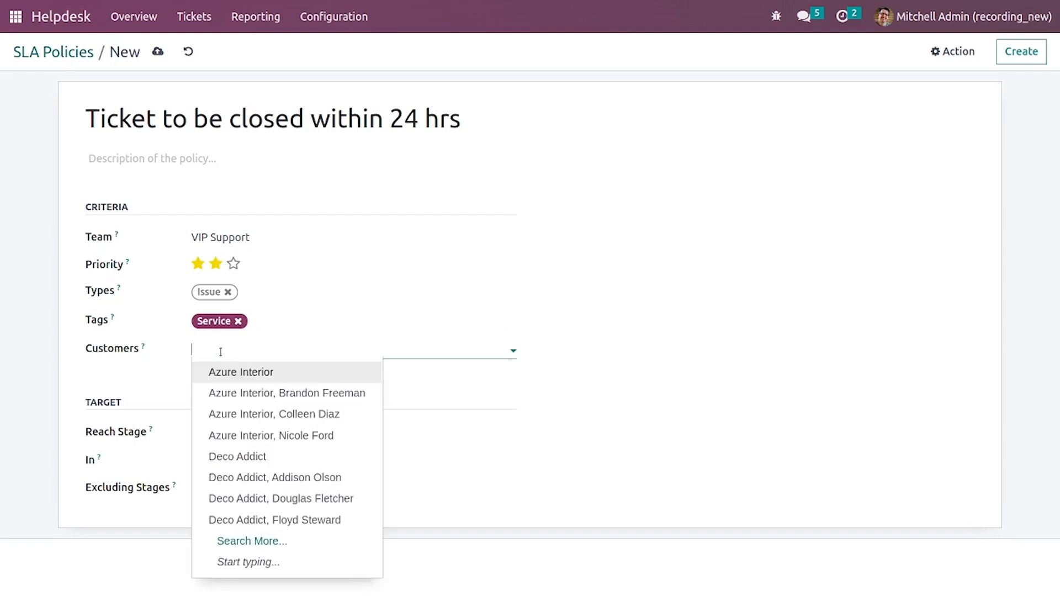
pyautogui.click(238, 457)
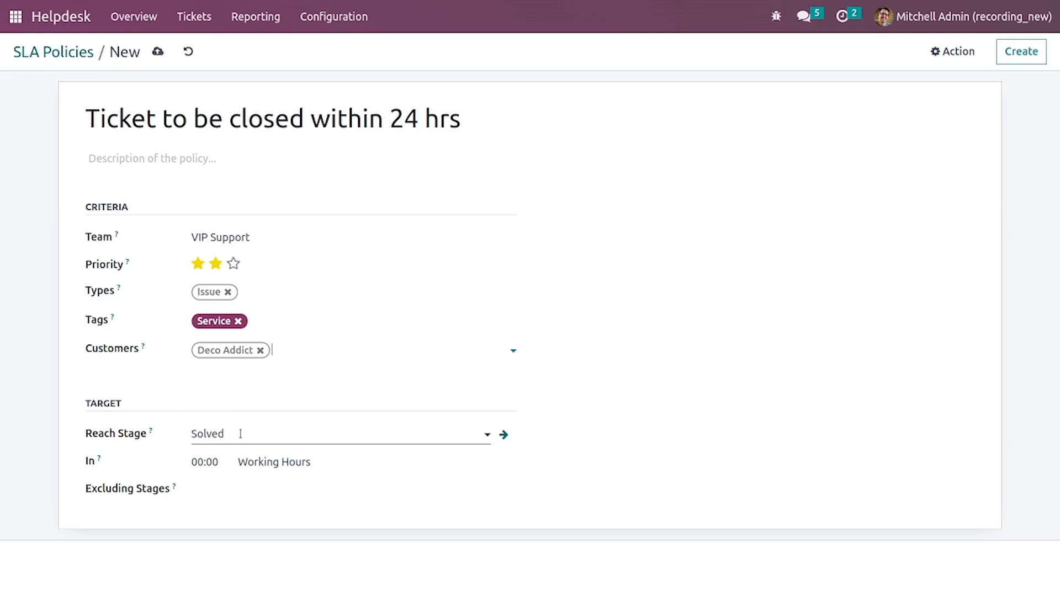
# Step: Keep Solved as the target stage and set the deadline to 24 working hours
pyautogui.click(338, 434)
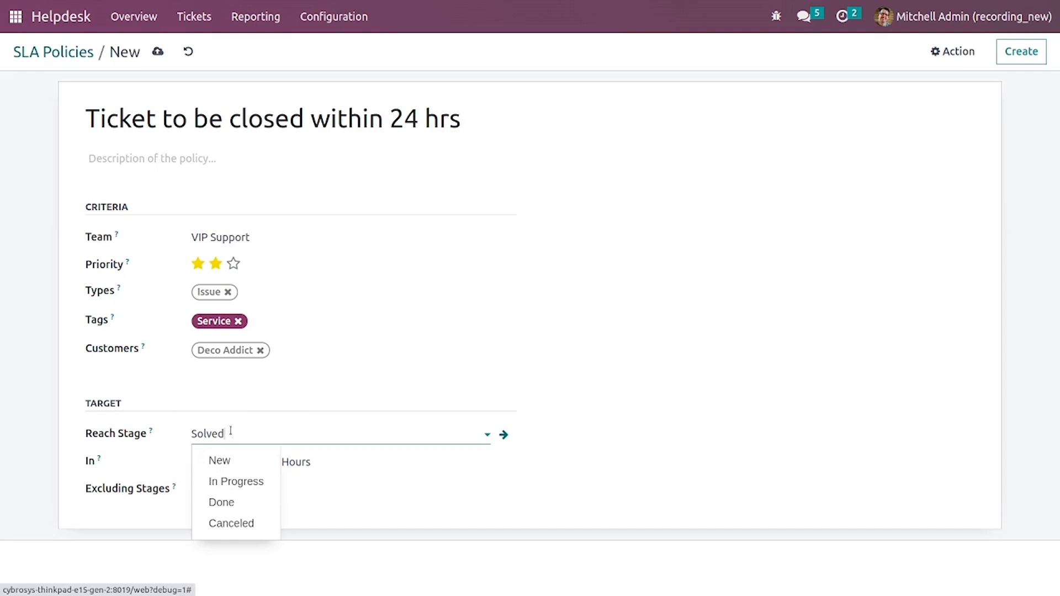
pyautogui.moveTo(219, 460)
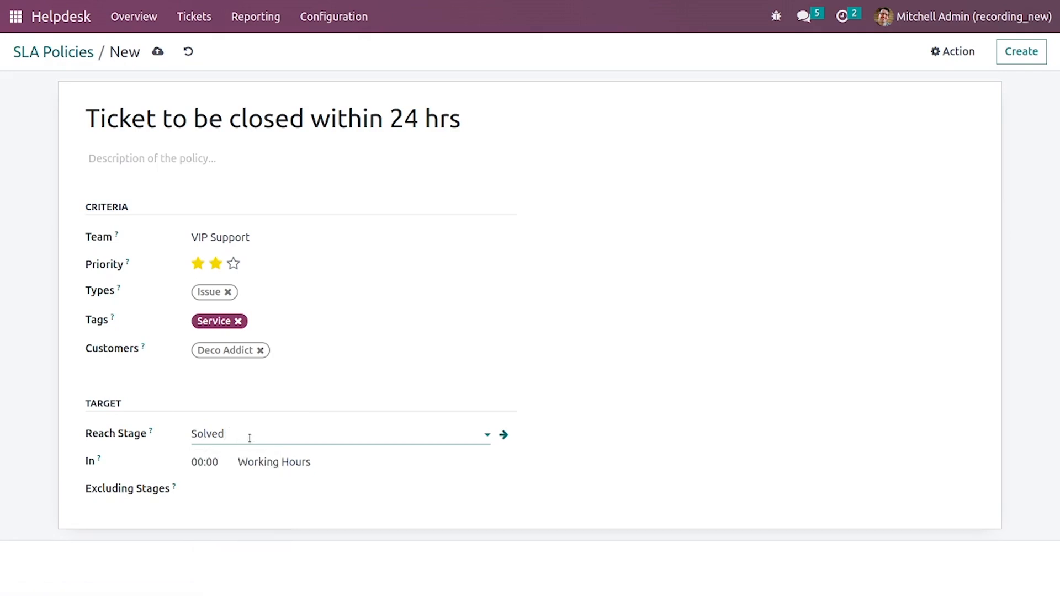
pyautogui.click(206, 462)
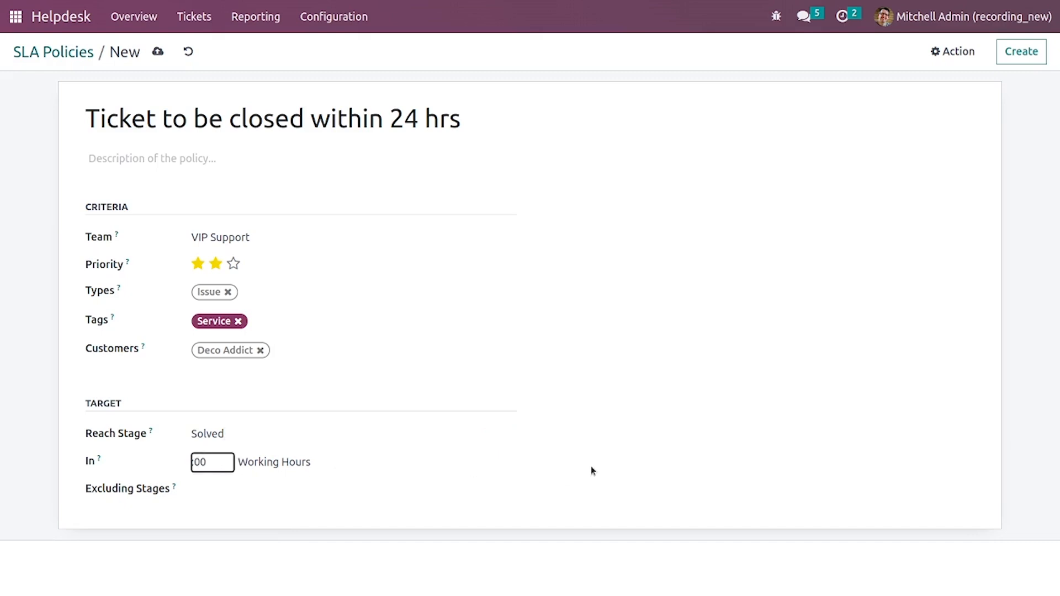
pyautogui.write('24')
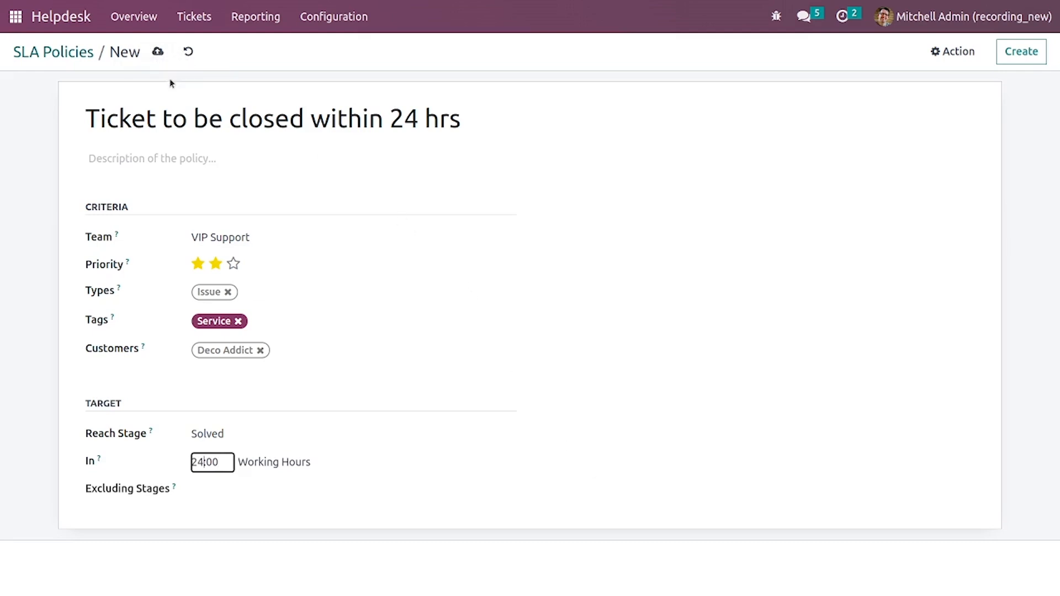
# Step: Save the new SLA policy and return to the SLA Policies list
pyautogui.click(158, 52)
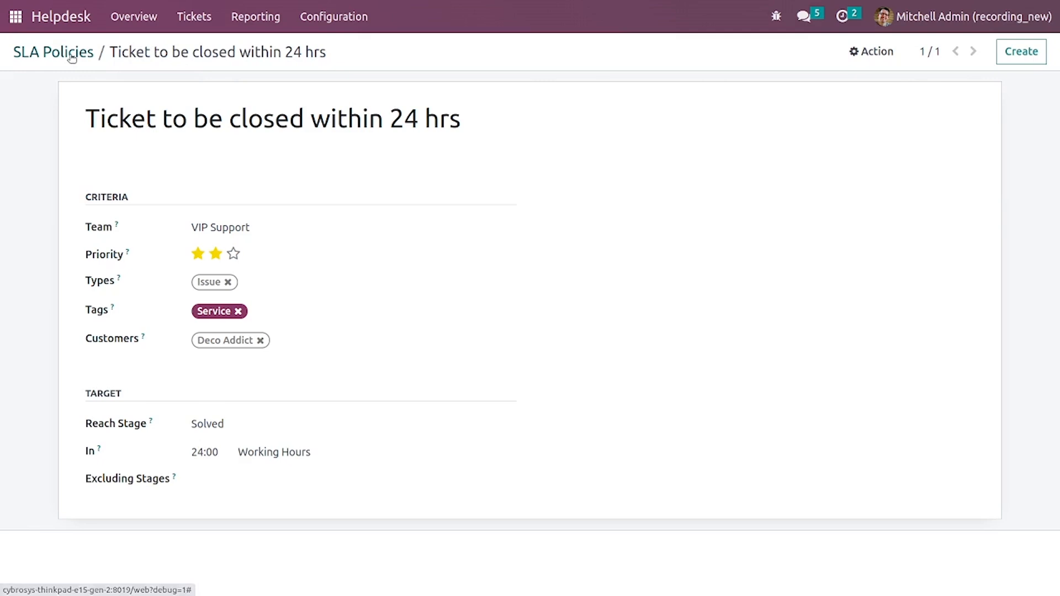
pyautogui.click(53, 52)
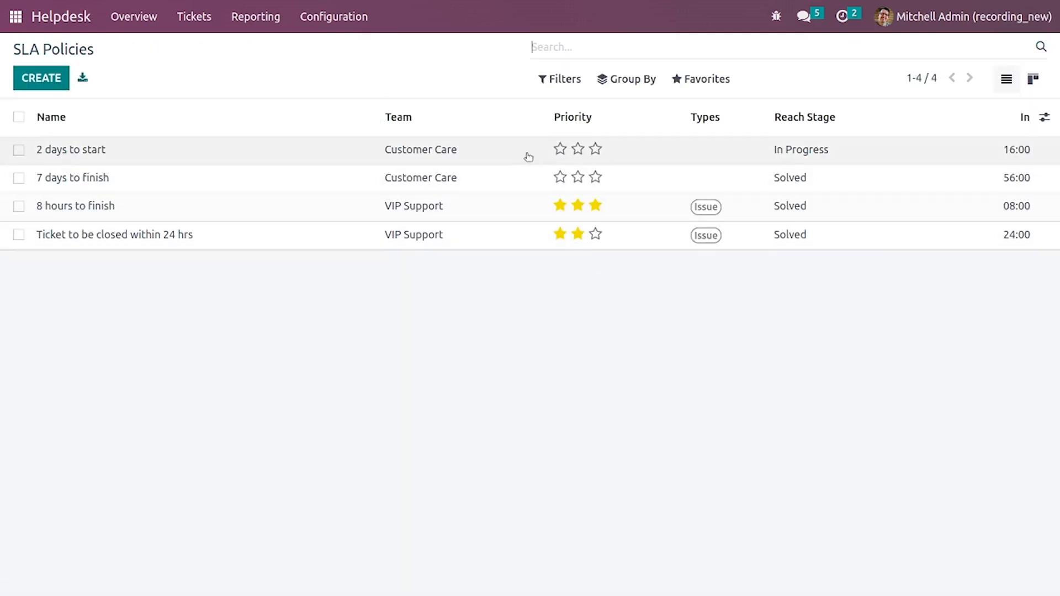
pyautogui.moveTo(418, 170)
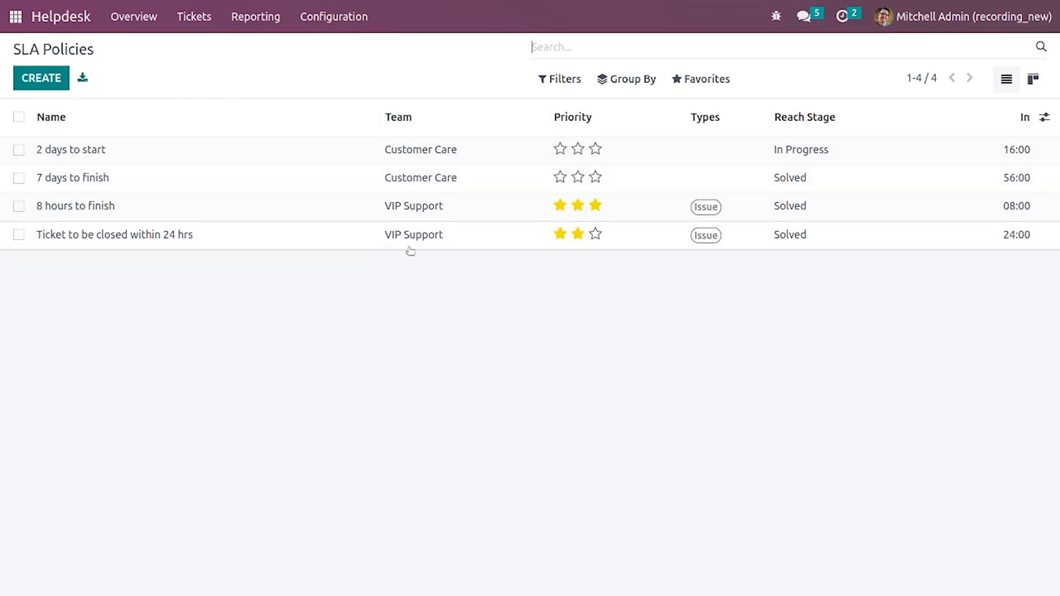
pyautogui.moveTo(665, 164)
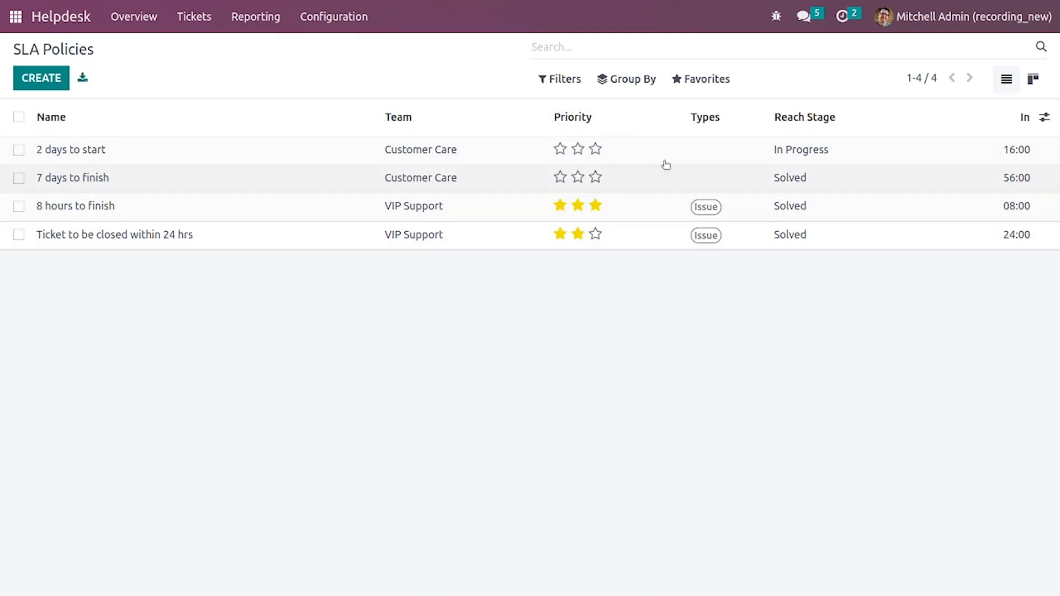
pyautogui.moveTo(814, 234)
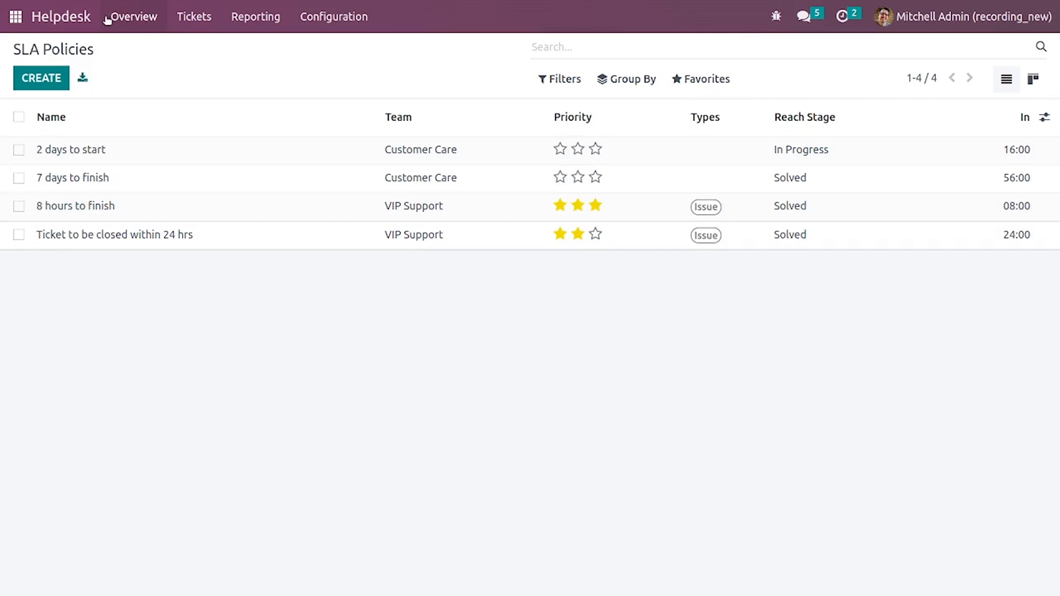
# Step: From the Helpdesk Overview, start a blank ticket for the VIP Support team
pyautogui.click(133, 16)
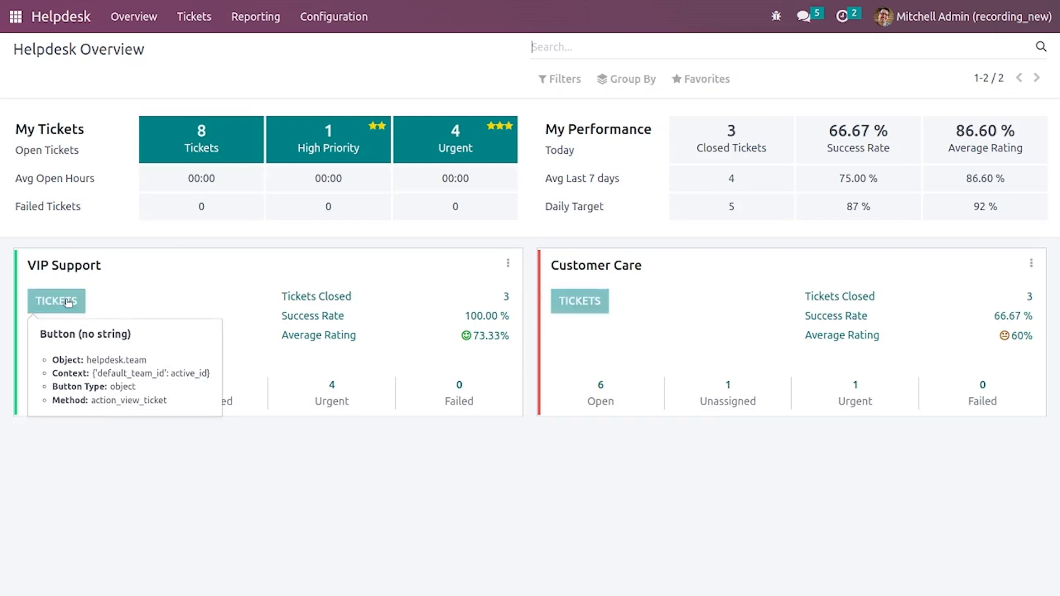
pyautogui.click(55, 300)
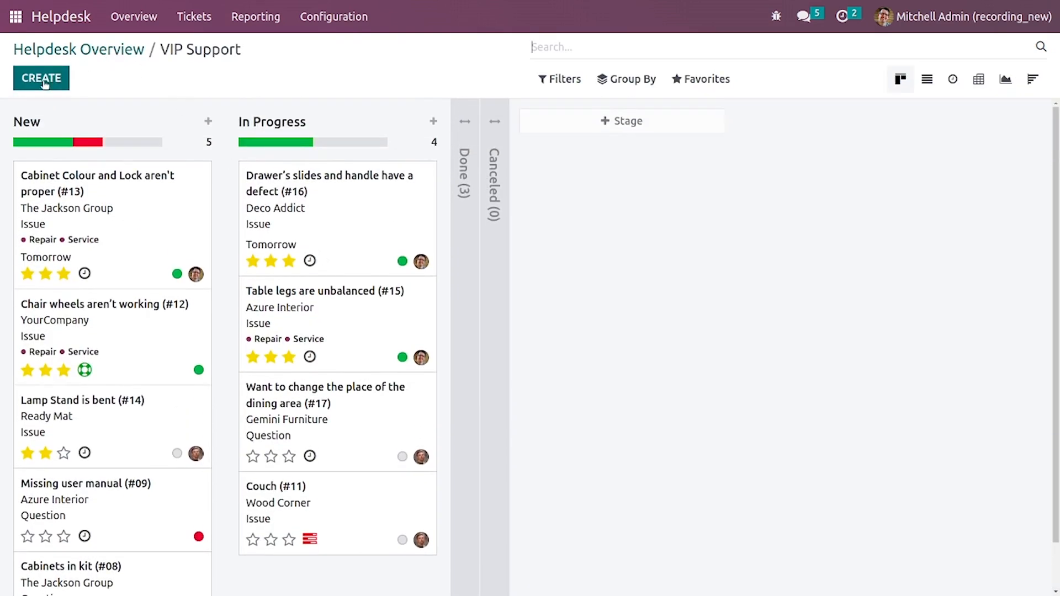
pyautogui.click(41, 77)
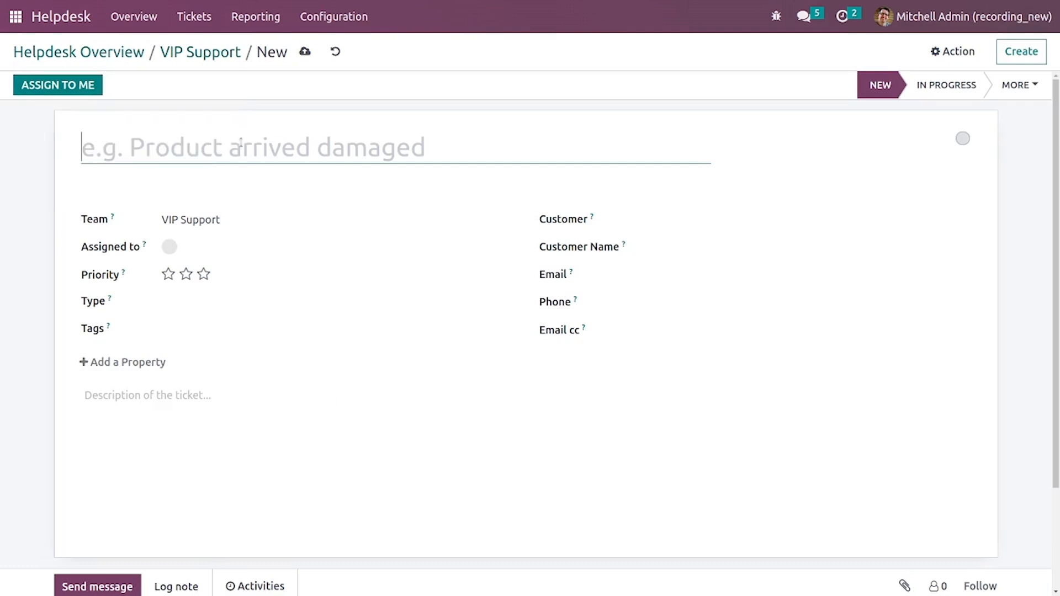
pyautogui.moveTo(239, 140)
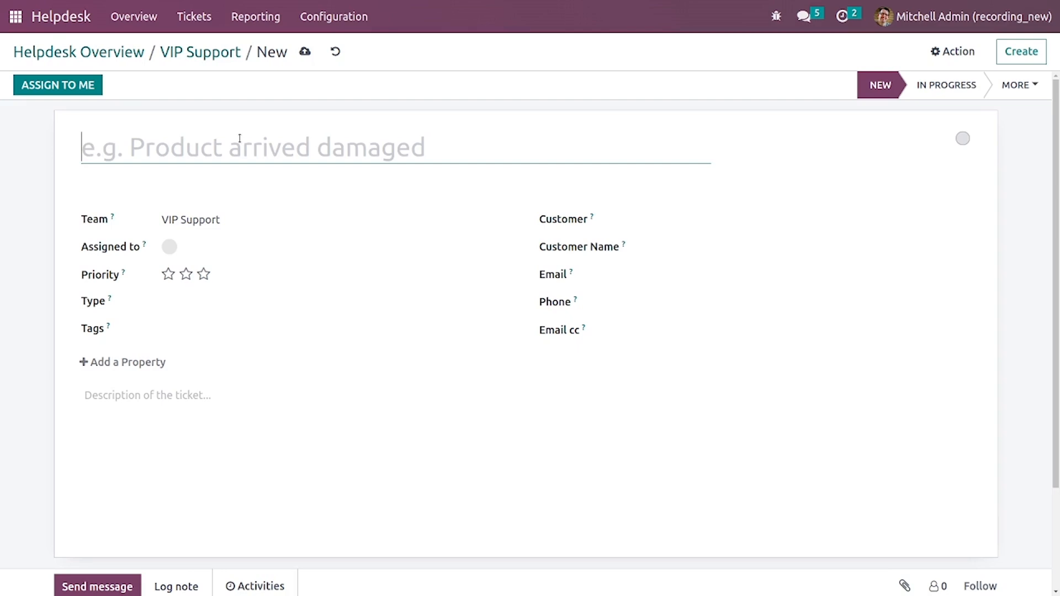
# Step: Title the ticket 'Defective Conference Chair' with customer Deco Addict
pyautogui.write('d')
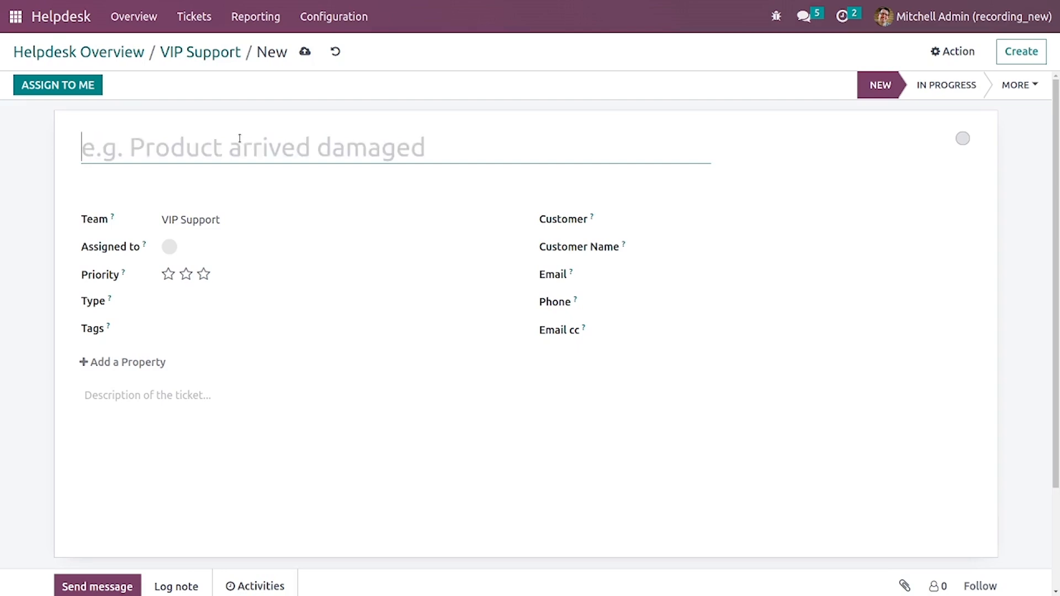
pyautogui.write('D')
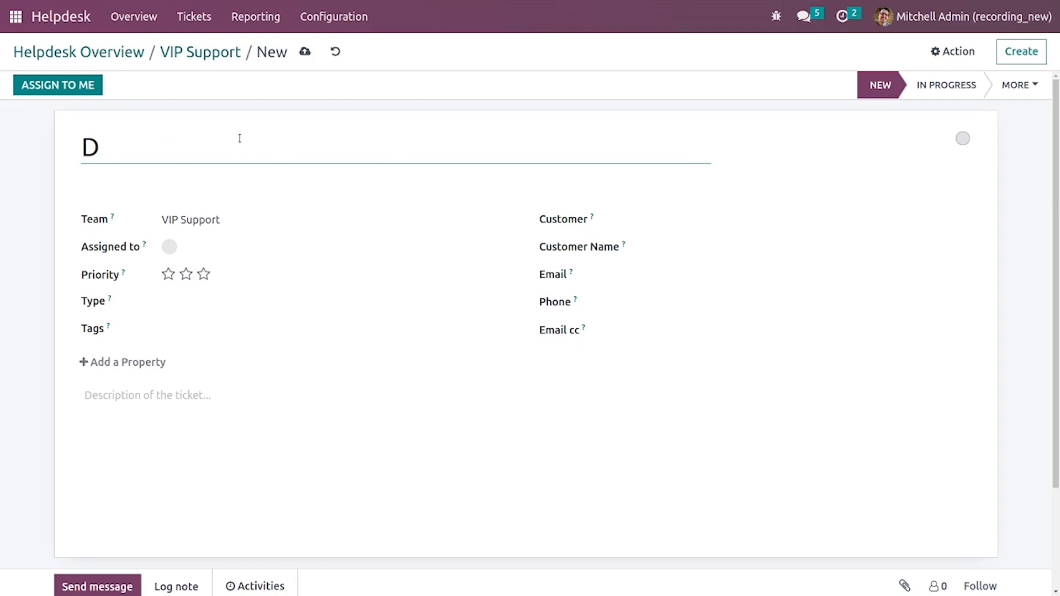
pyautogui.write('efec')
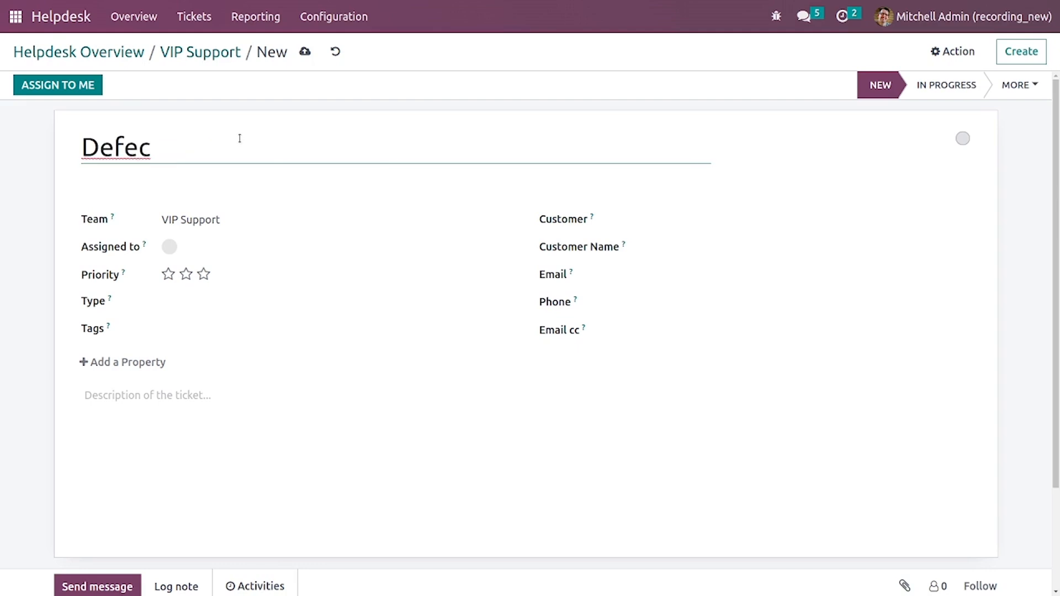
pyautogui.write('tive Con')
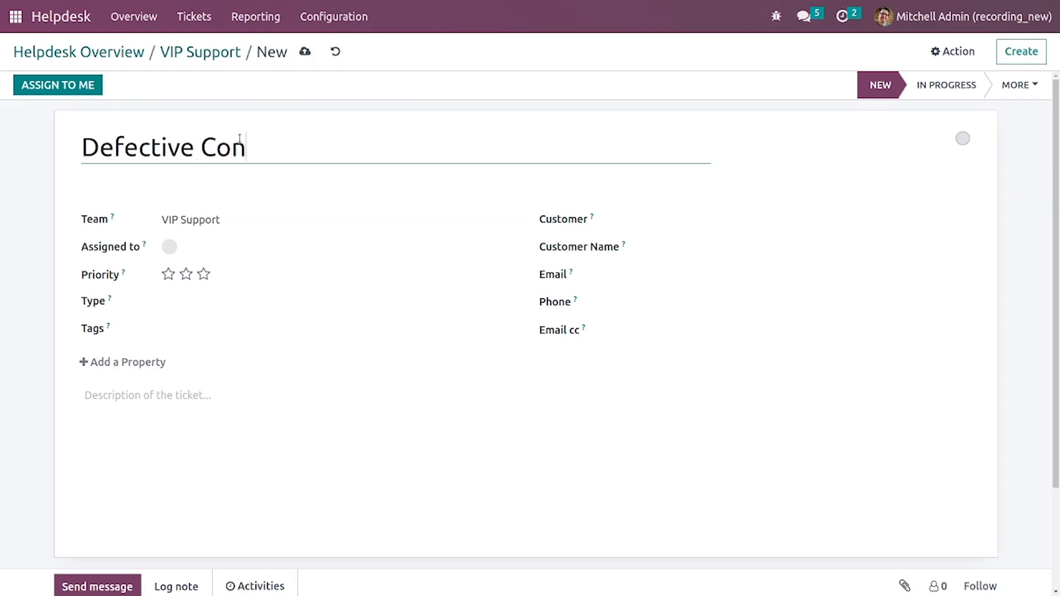
pyautogui.write('ference')
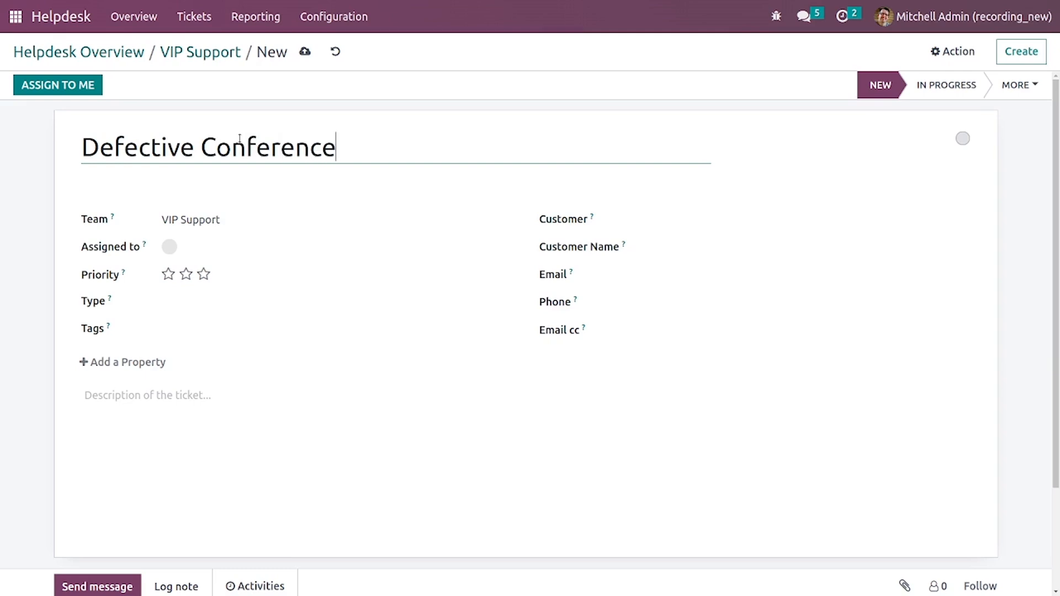
pyautogui.write('Chair')
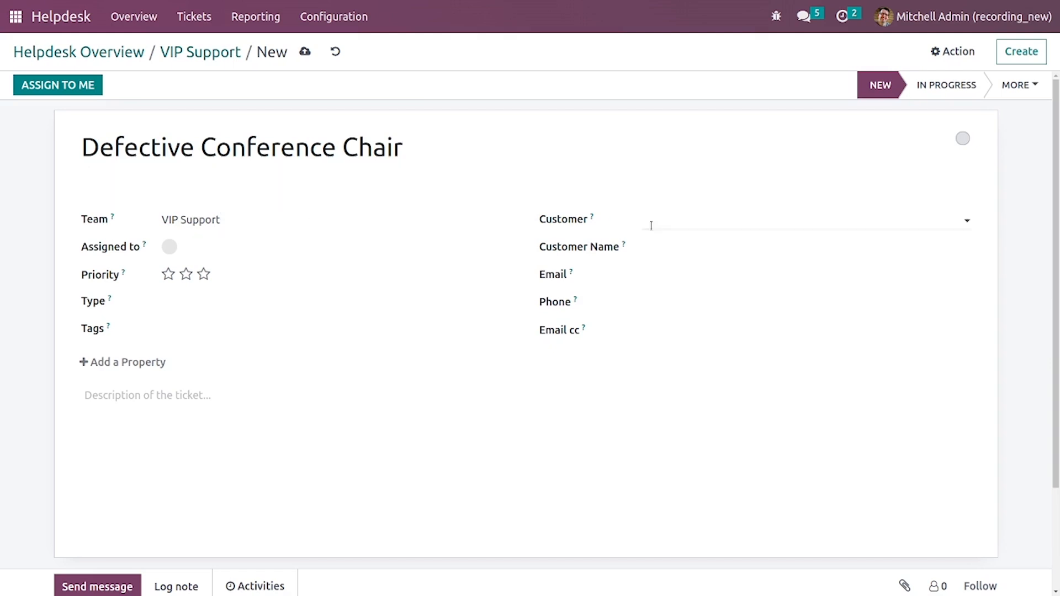
pyautogui.write('Deco Addict')
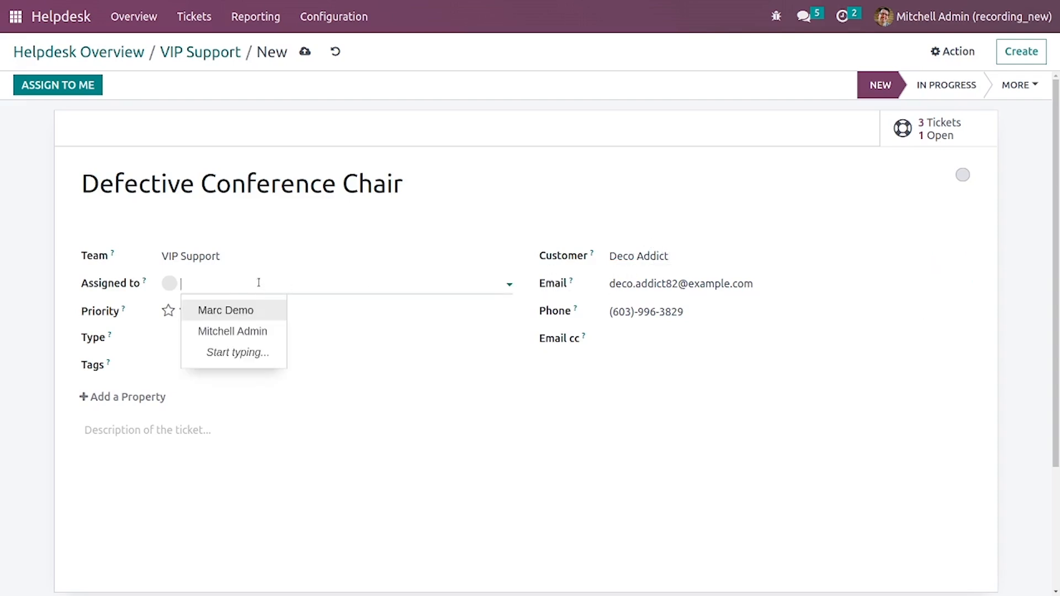
# Step: Set two-star priority, type Issue and the Service tag on the ticket
pyautogui.click(187, 310)
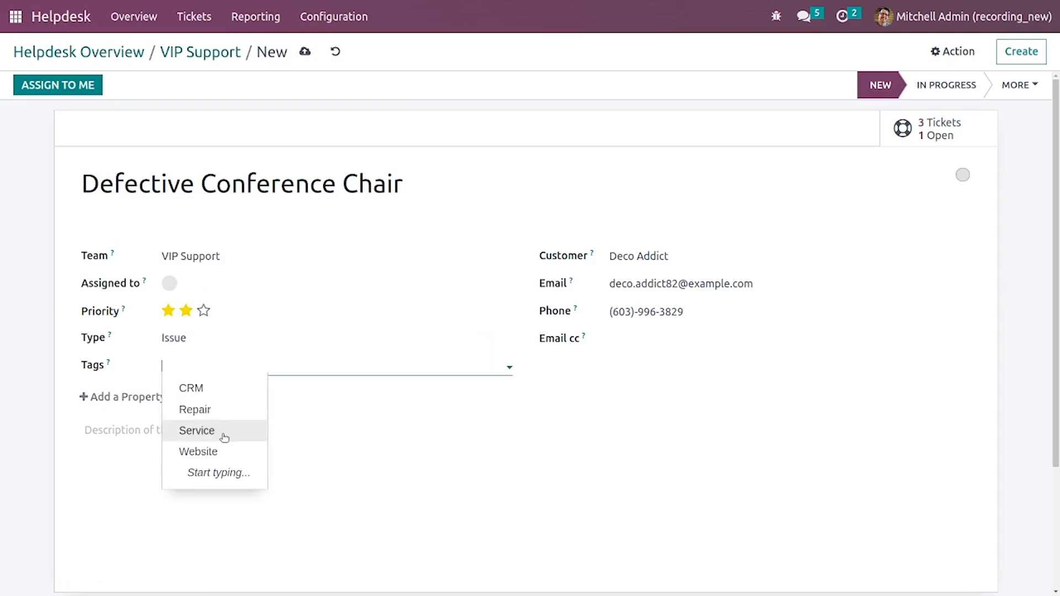
pyautogui.click(196, 431)
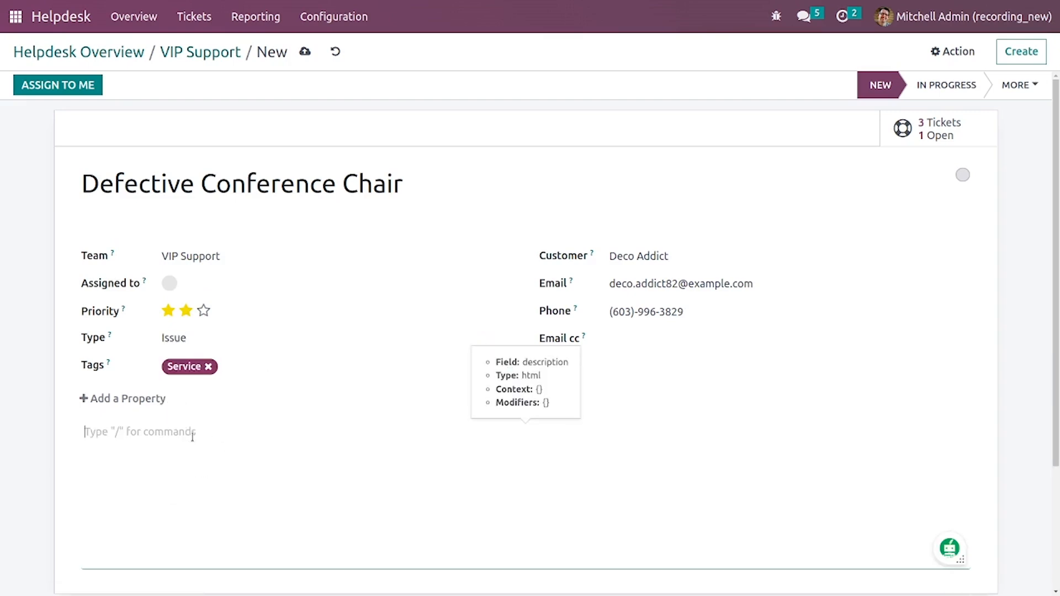
pyautogui.moveTo(276, 424)
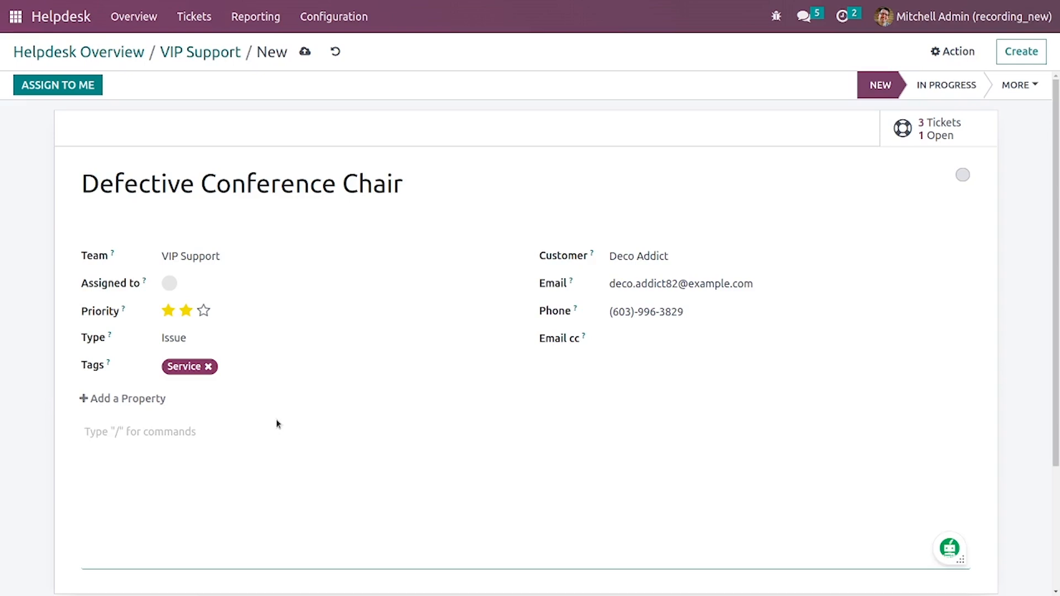
# Step: Save the ticket so the 24-hour SLA applies, then move it through In Progress and Done to Canceled
pyautogui.click(139, 432)
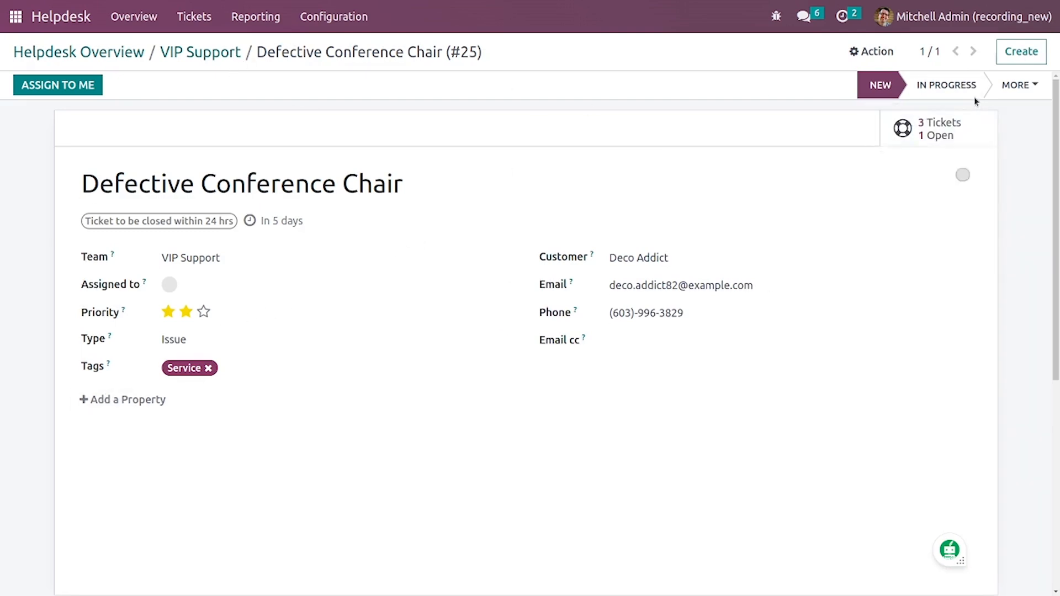
pyautogui.moveTo(947, 85)
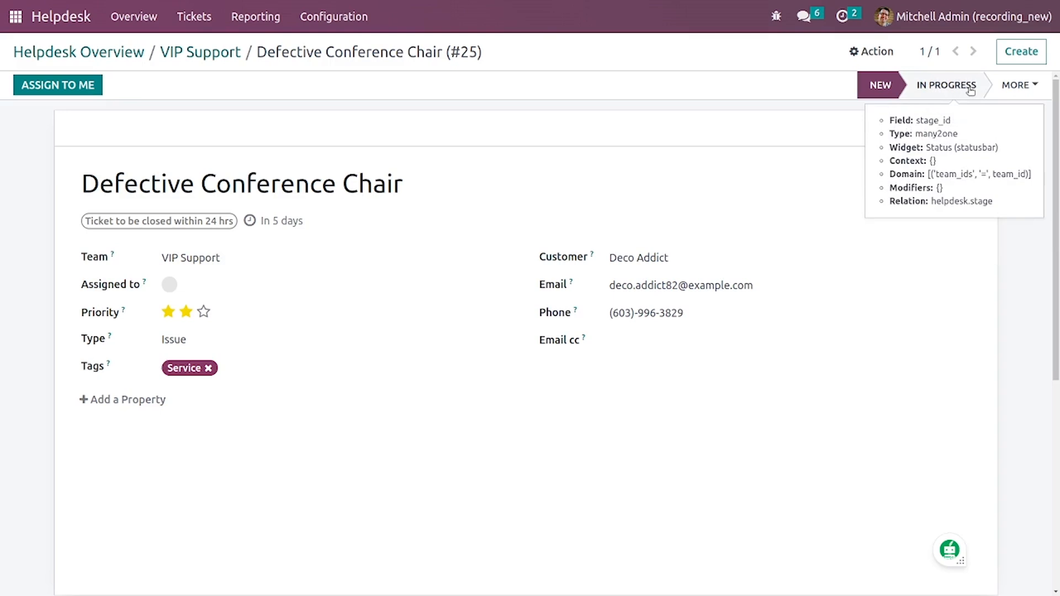
pyautogui.click(947, 85)
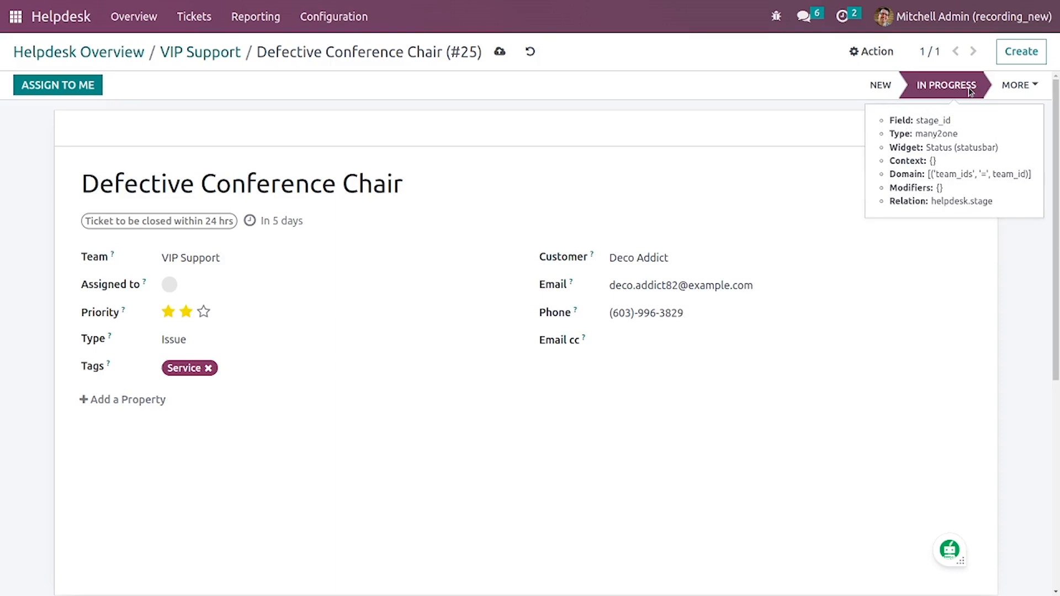
pyautogui.click(1020, 85)
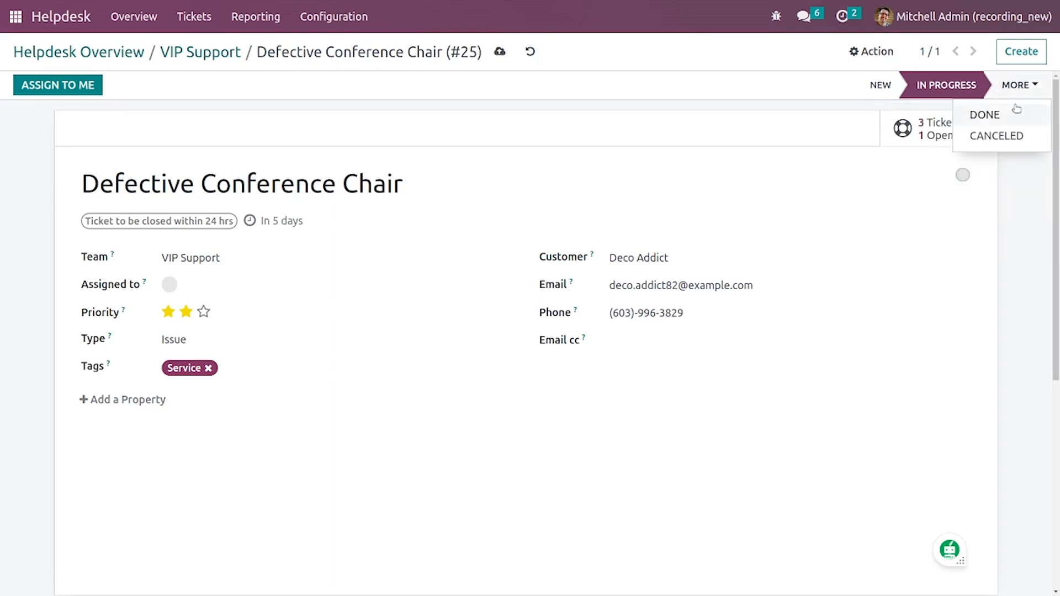
pyautogui.click(985, 114)
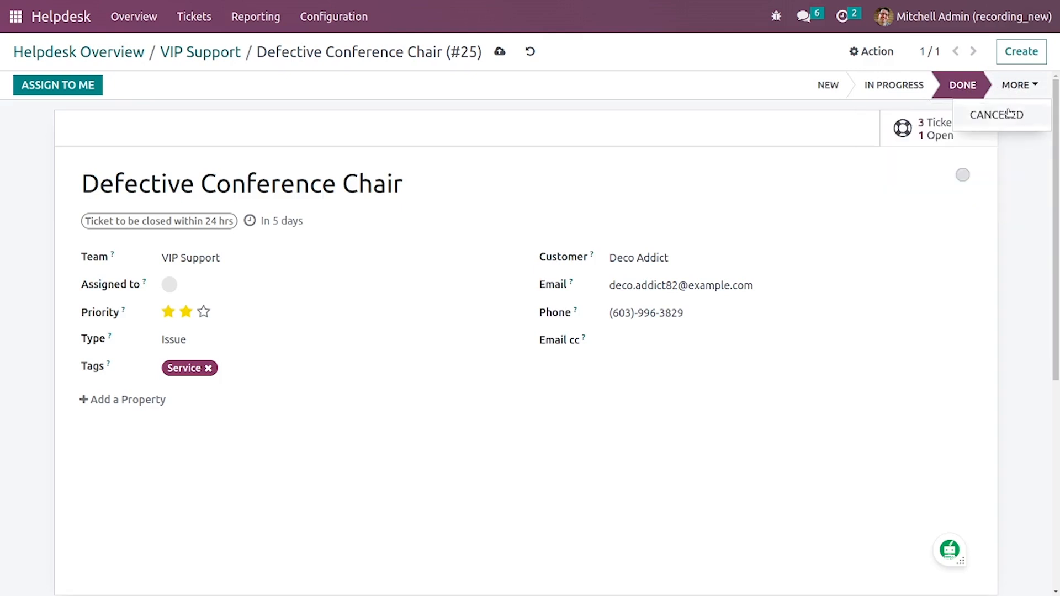
pyautogui.click(1002, 113)
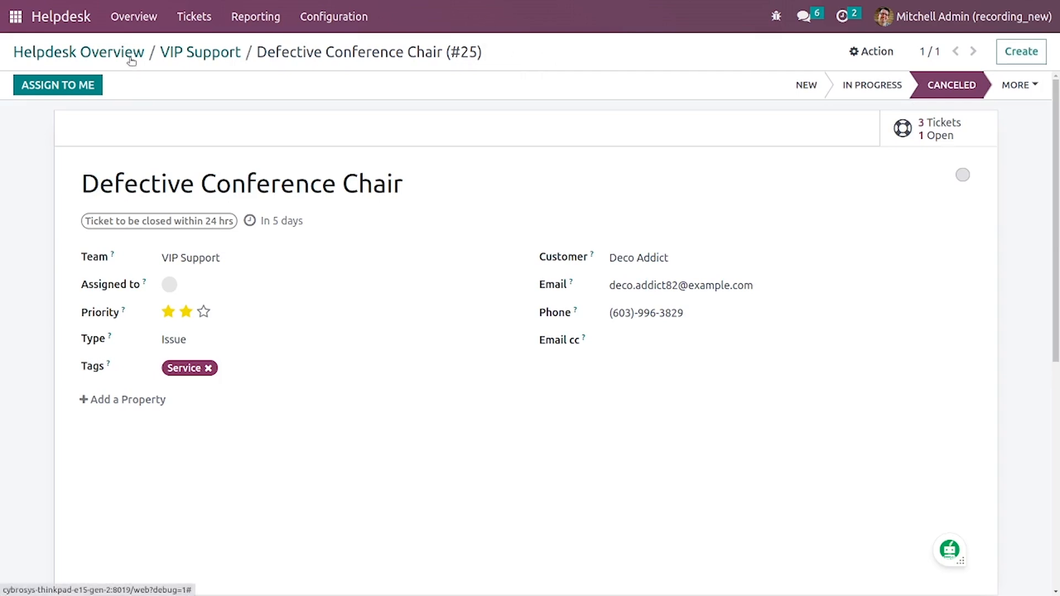
# Step: Return via Helpdesk Overview to the VIP Support ticket board showing the canceled ticket
pyautogui.click(76, 52)
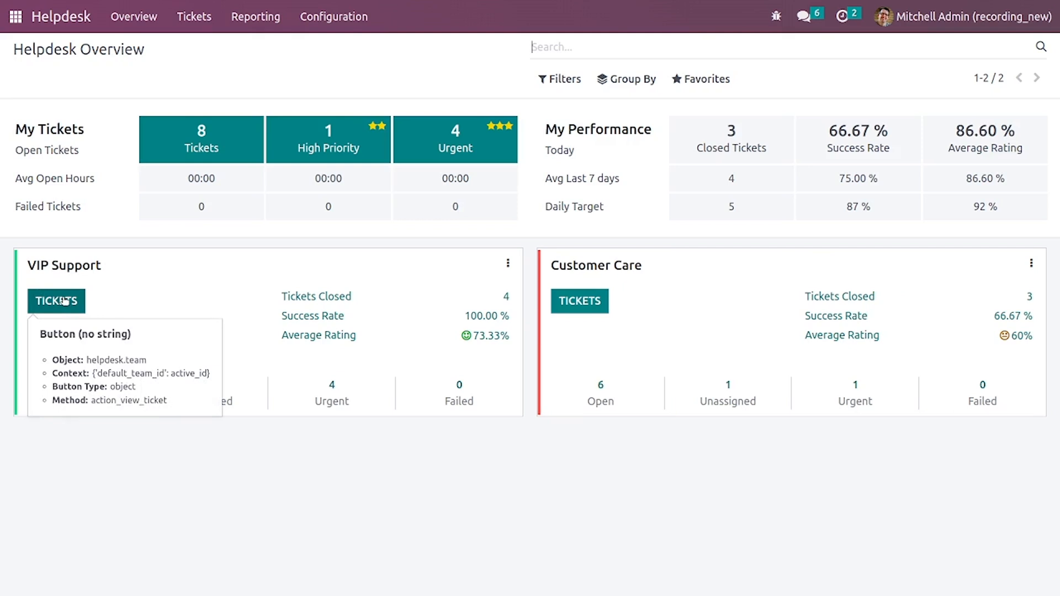
pyautogui.click(55, 301)
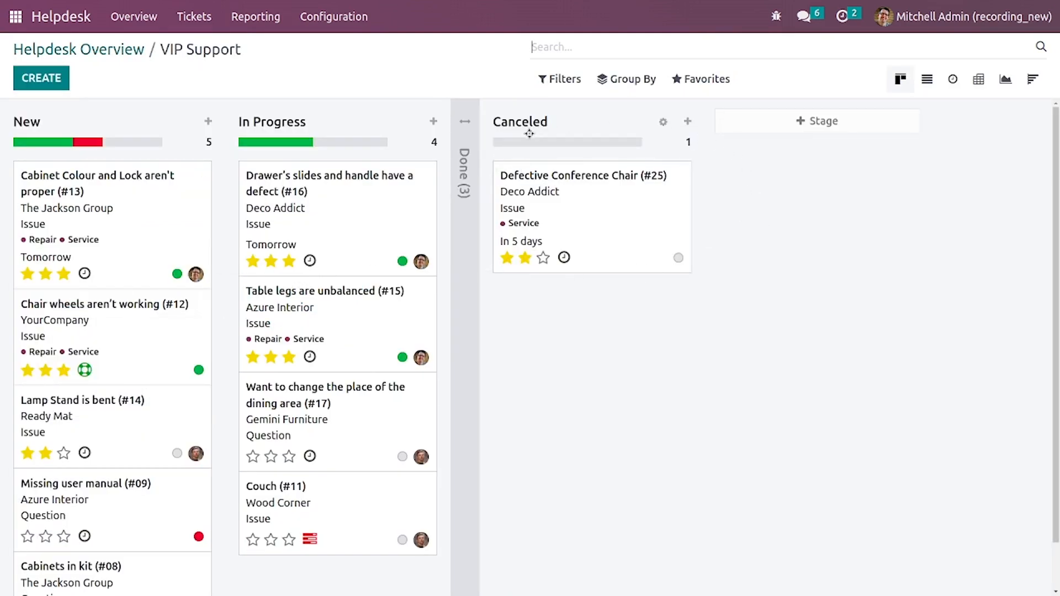
pyautogui.moveTo(651, 186)
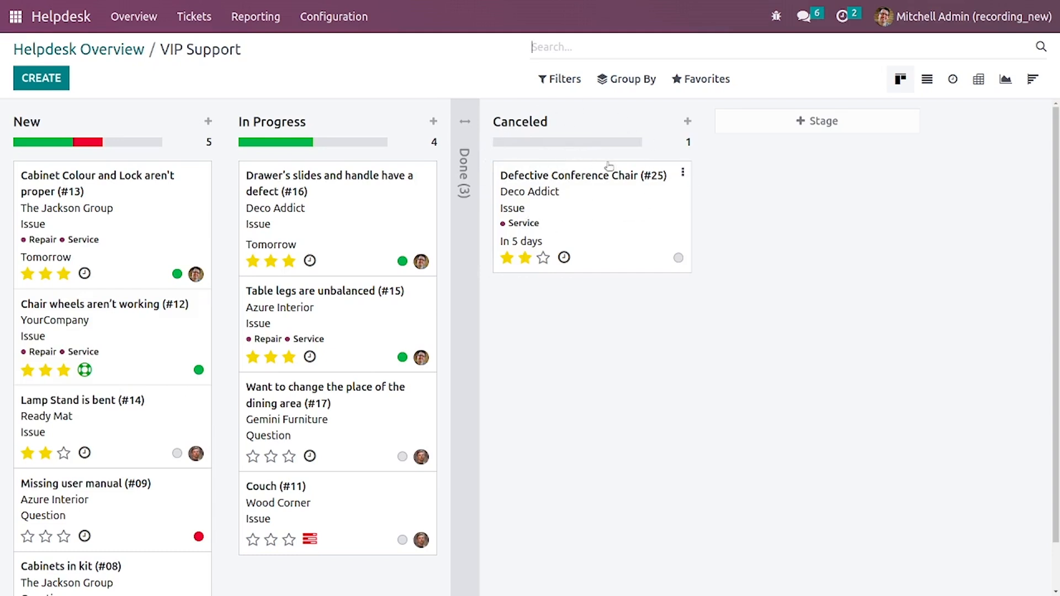
pyautogui.moveTo(571, 157)
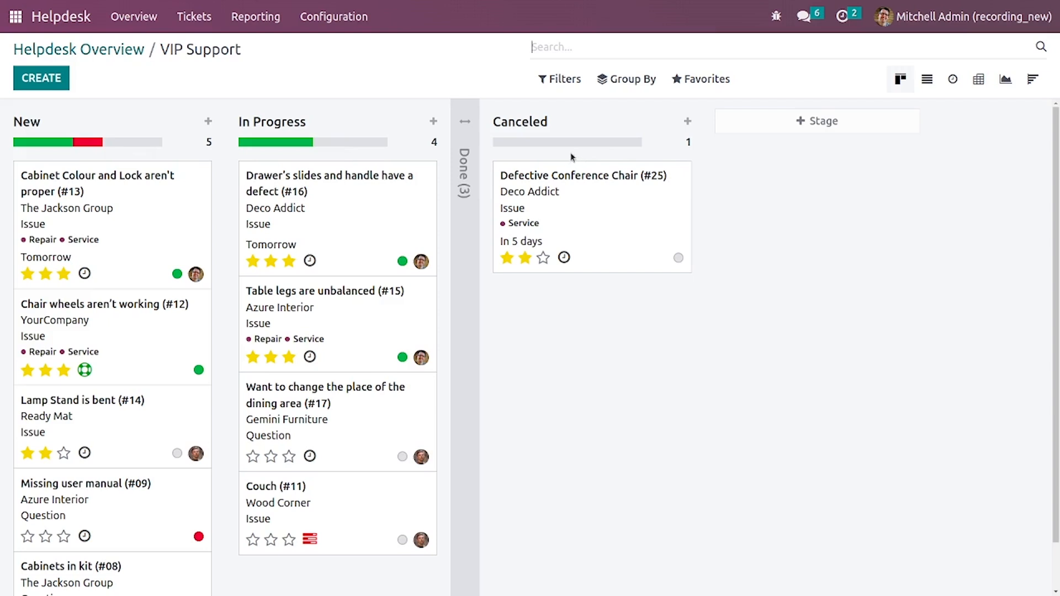
pyautogui.moveTo(323, 62)
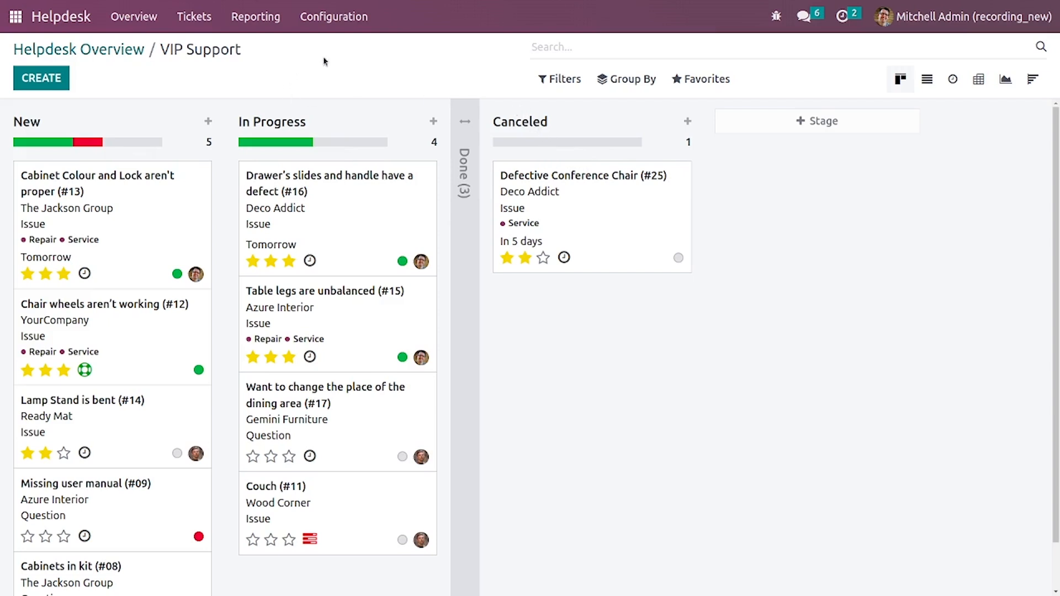